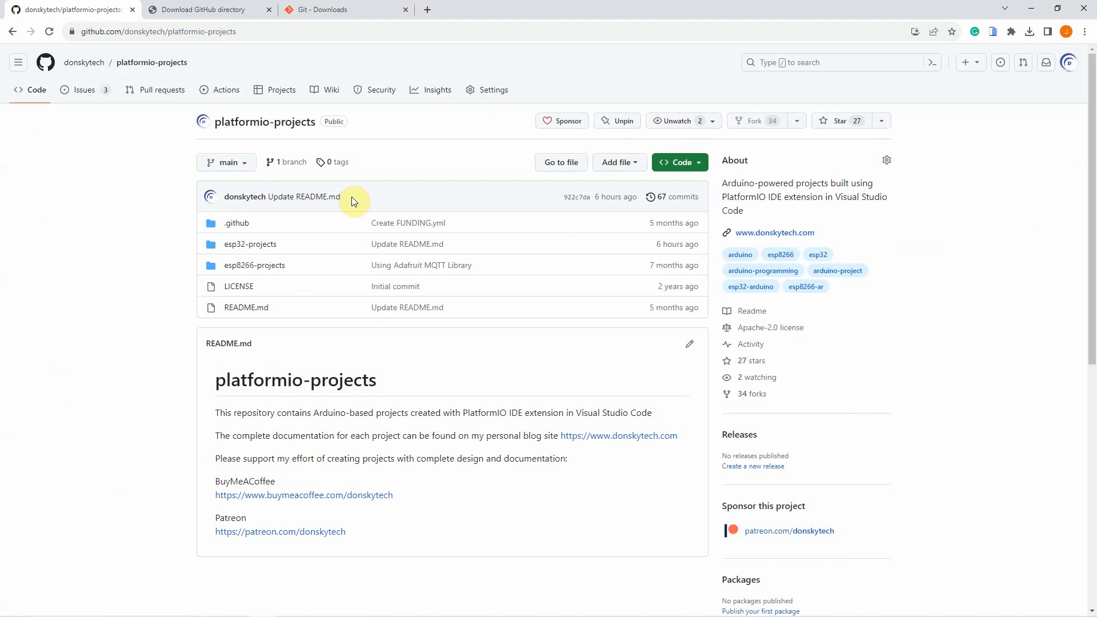
pyautogui.moveTo(361, 202)
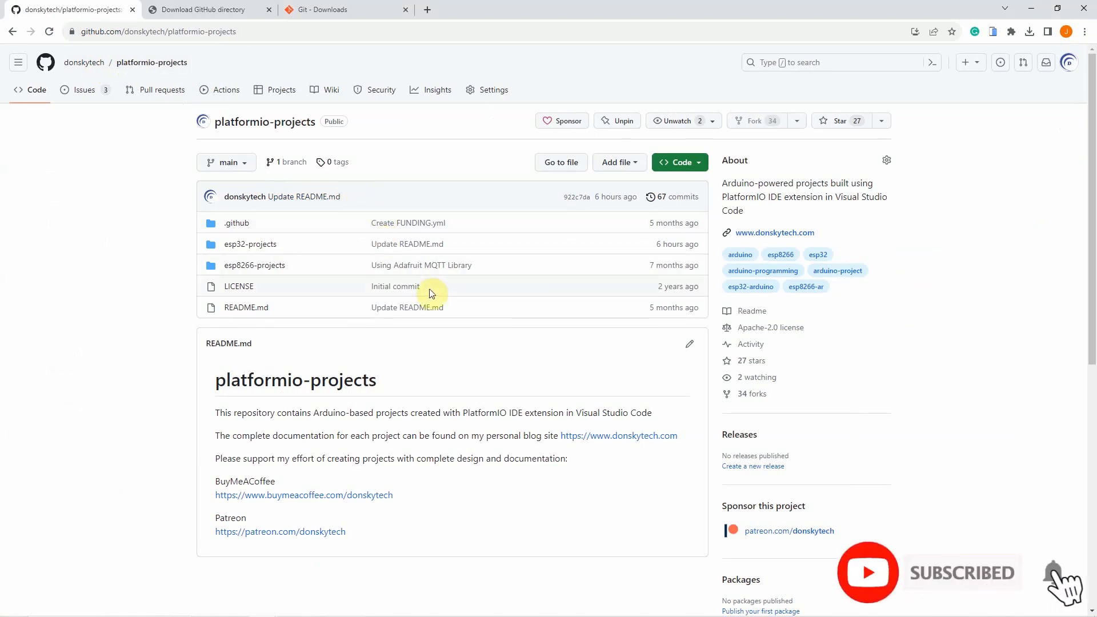
pyautogui.moveTo(146, 148)
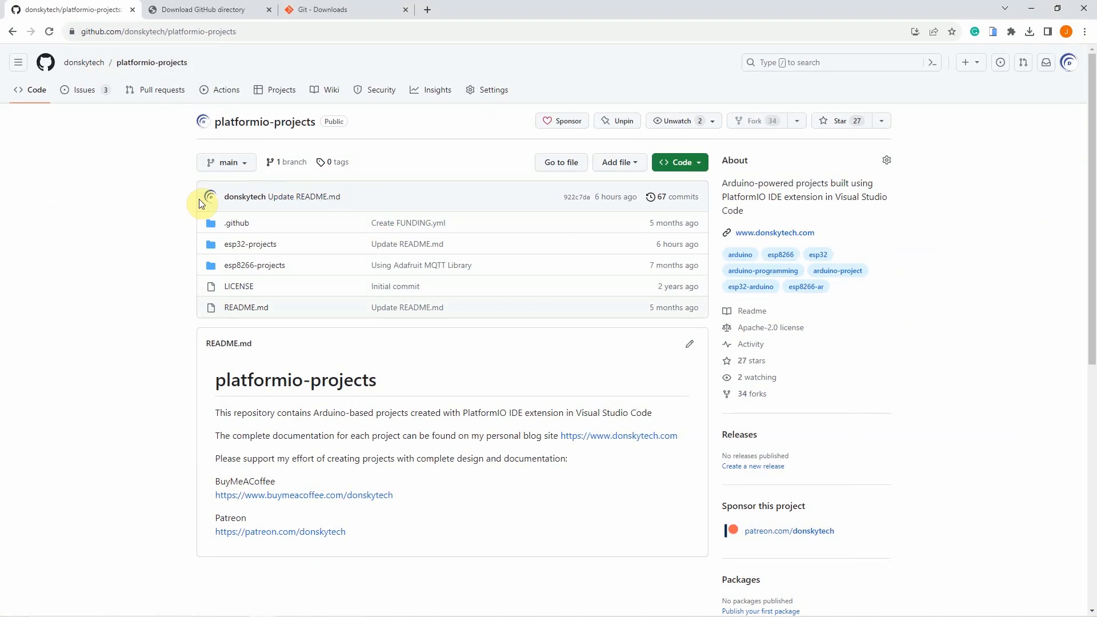
pyautogui.moveTo(247, 243)
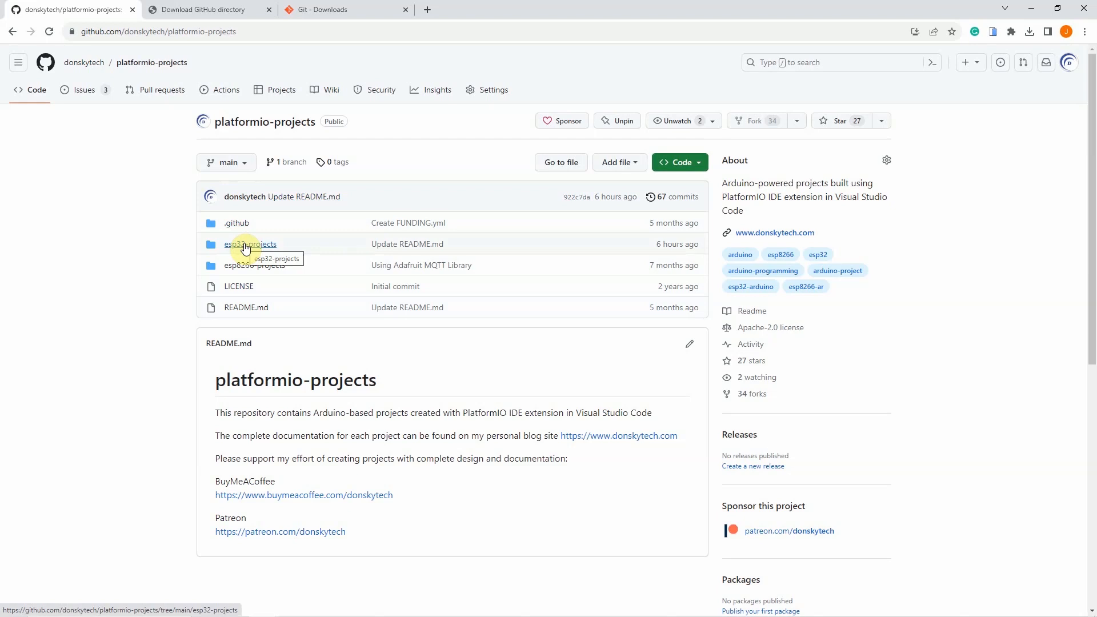
pyautogui.moveTo(234, 123)
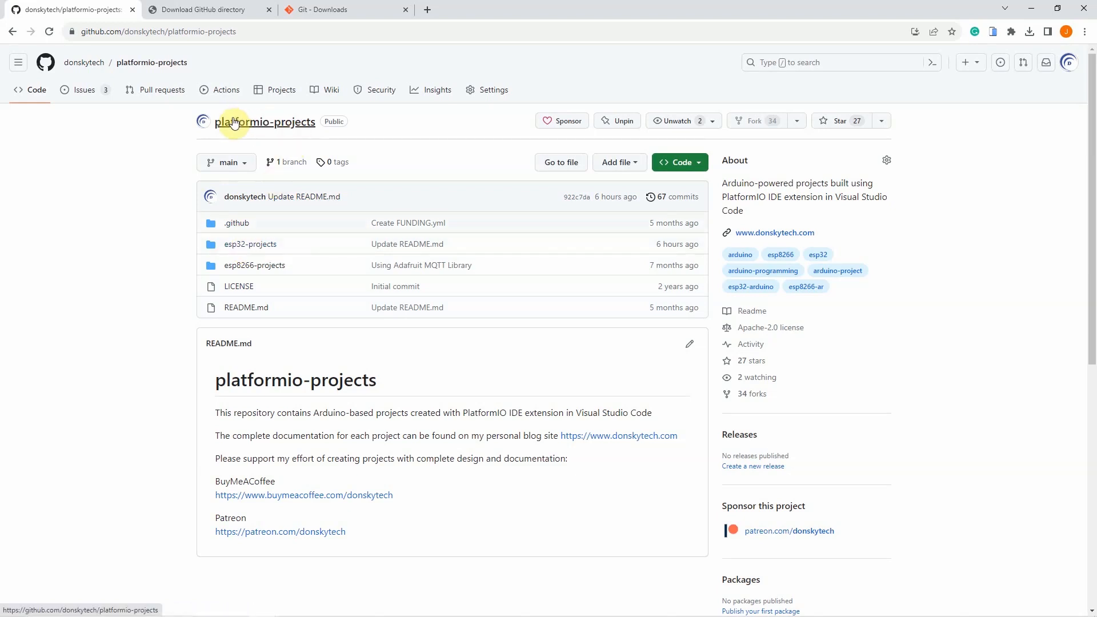
pyautogui.moveTo(259, 201)
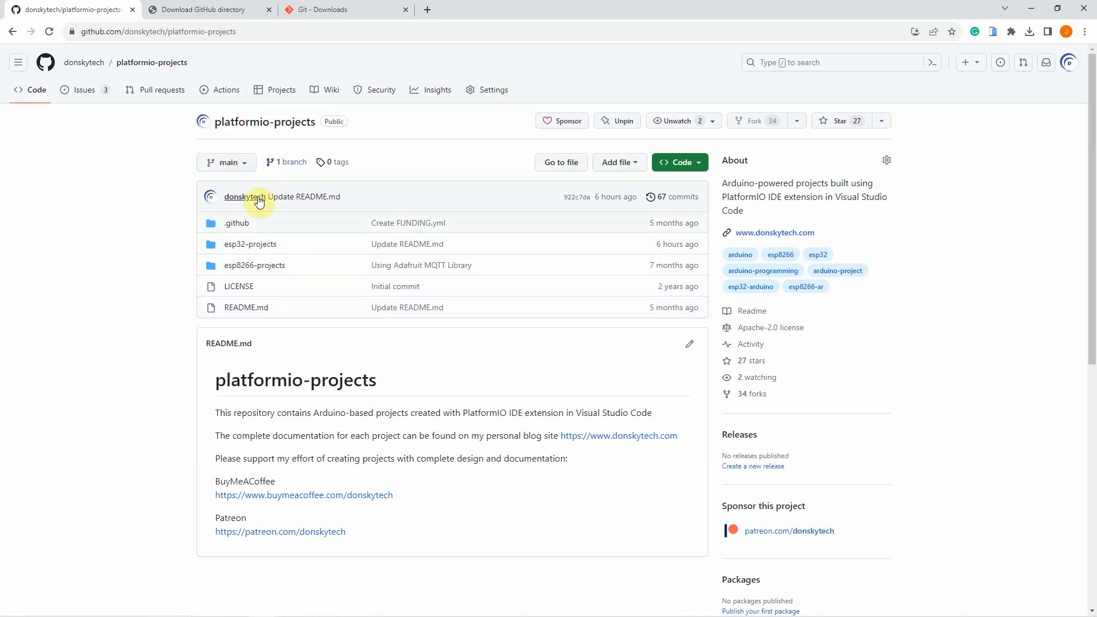
pyautogui.moveTo(244, 243)
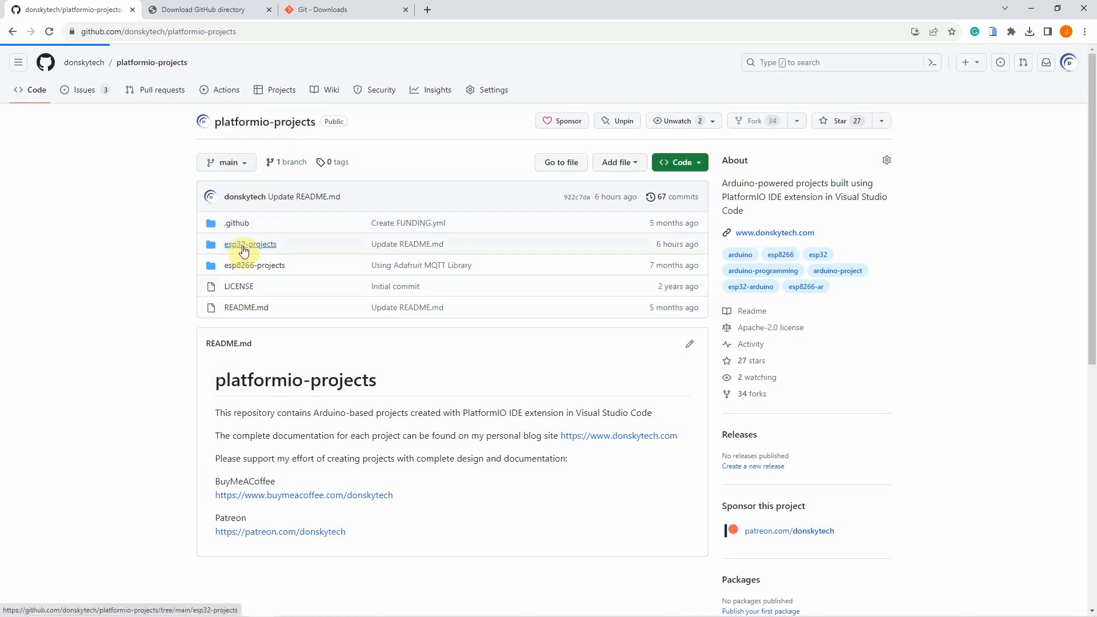
# Navigate into esp32-projects/esp32-coin-acceptor and select its folder URL in the address bar.
pyautogui.click(251, 243)
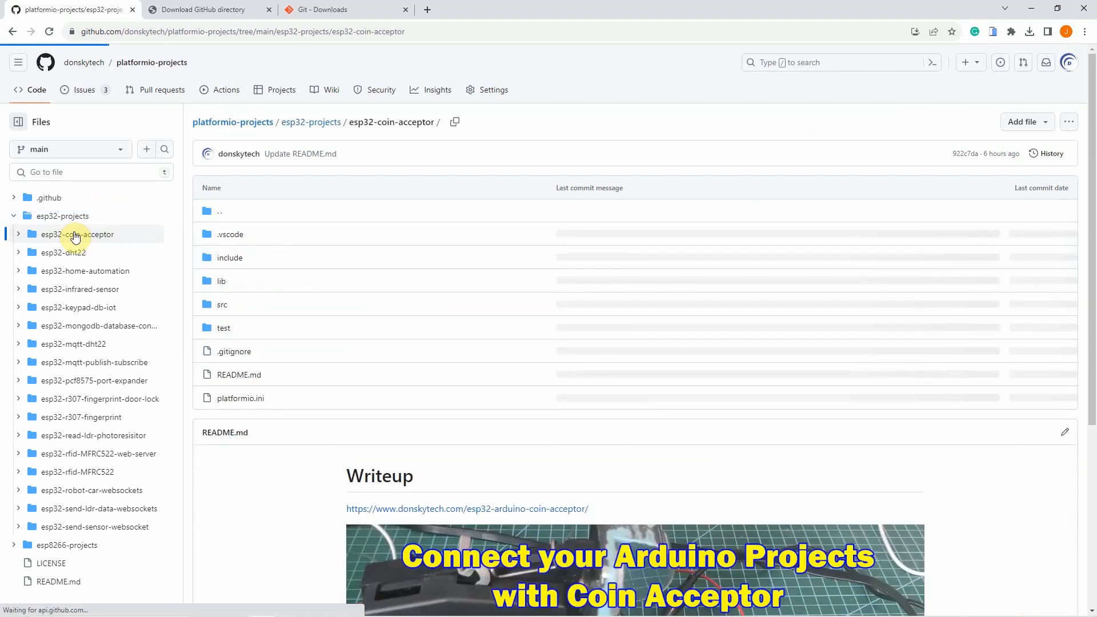
pyautogui.click(74, 234)
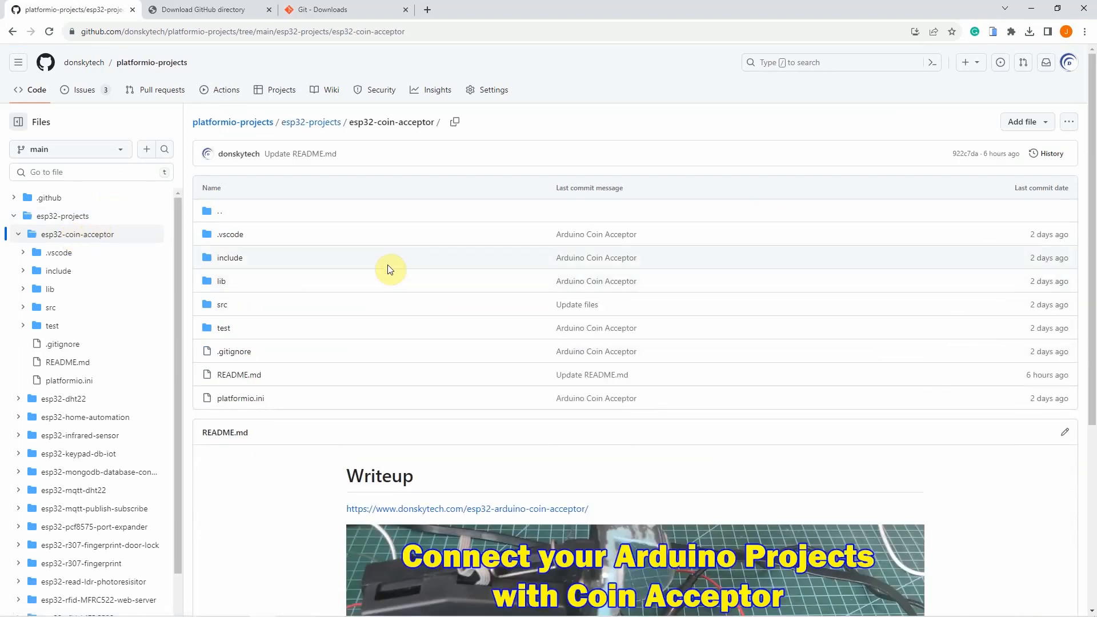
pyautogui.moveTo(390, 268)
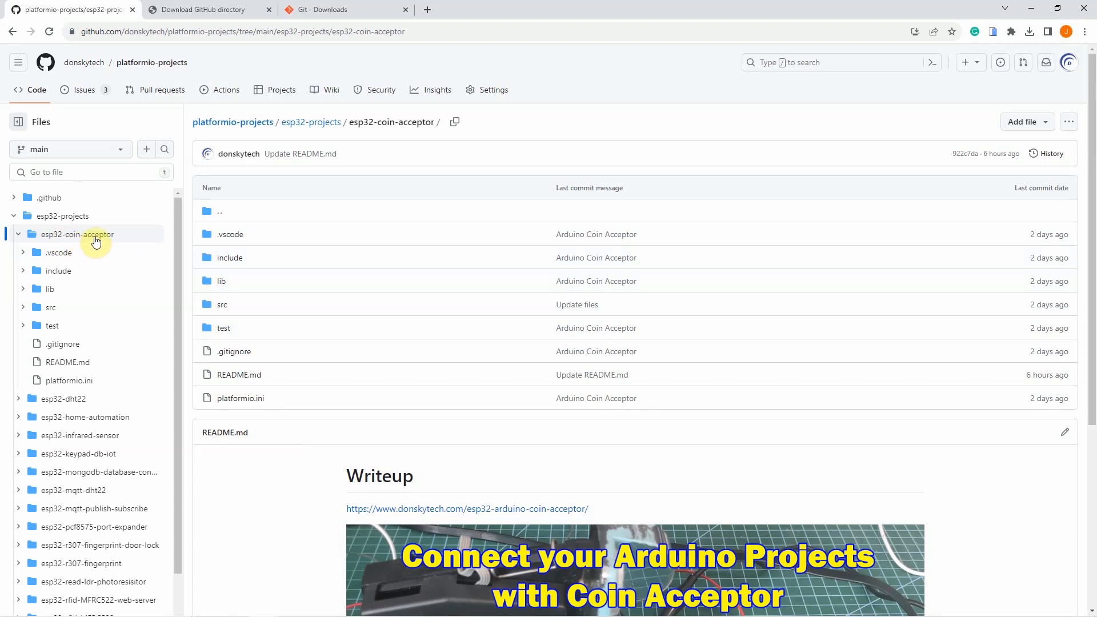
pyautogui.moveTo(231, 300)
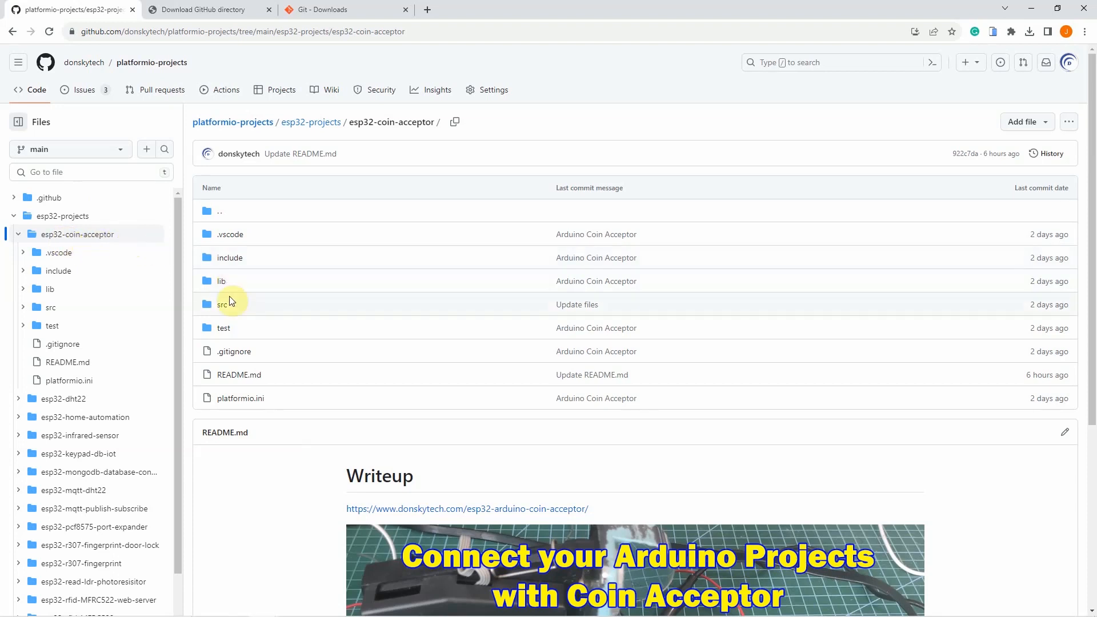
pyautogui.moveTo(83, 243)
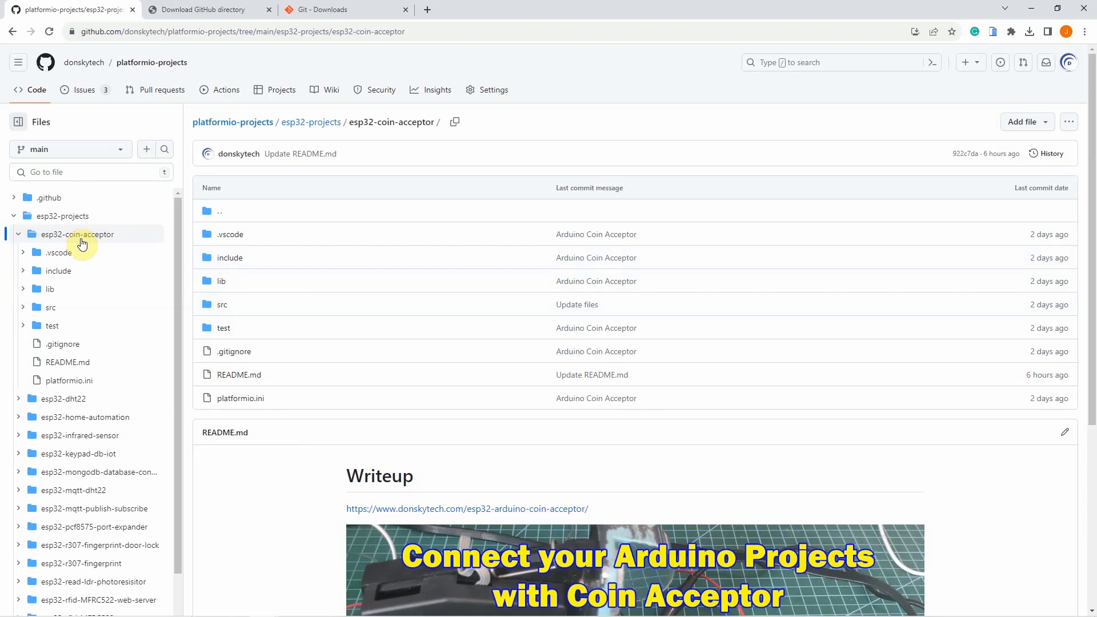
pyautogui.moveTo(116, 237)
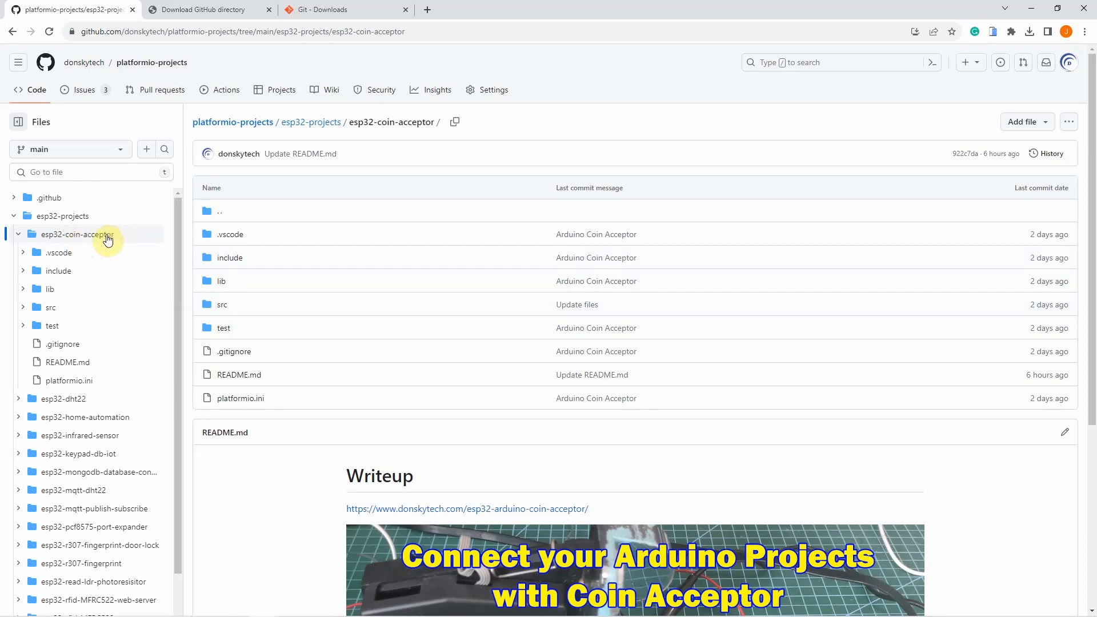
pyautogui.moveTo(344, 37)
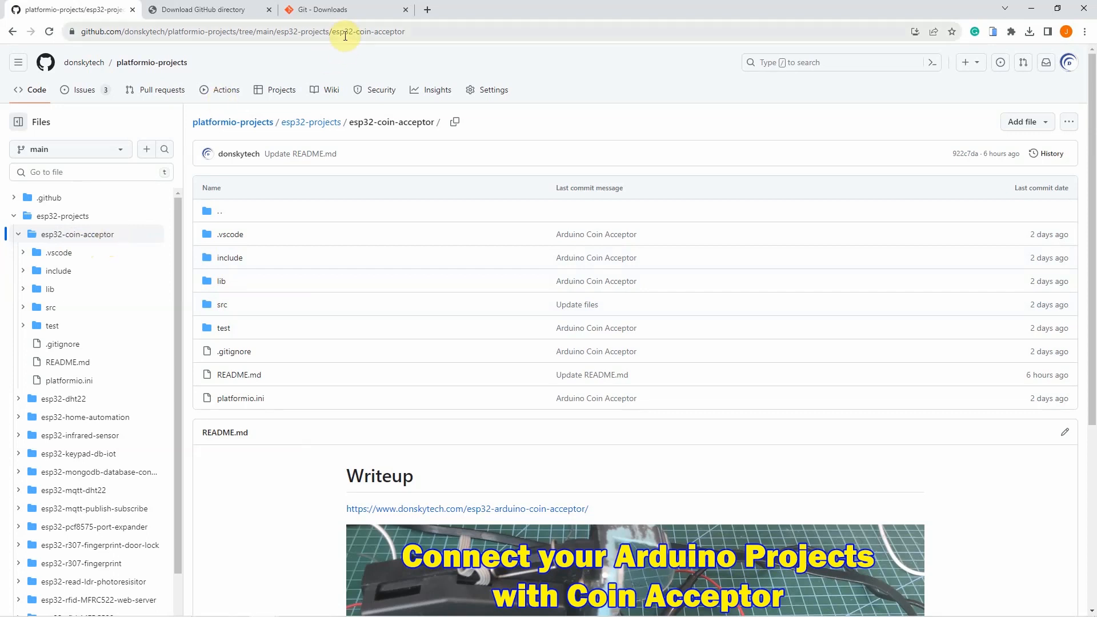
pyautogui.click(343, 32)
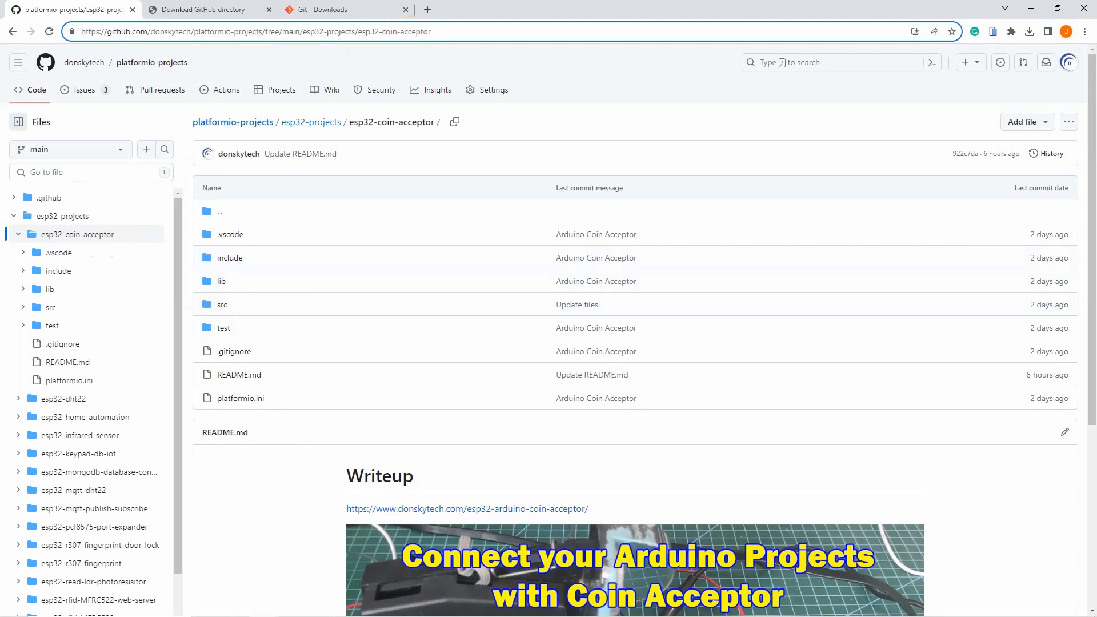
# Paste the folder URL into download-directory.github.io, download the 11-file zip and show recent downloads.
pyautogui.click(206, 9)
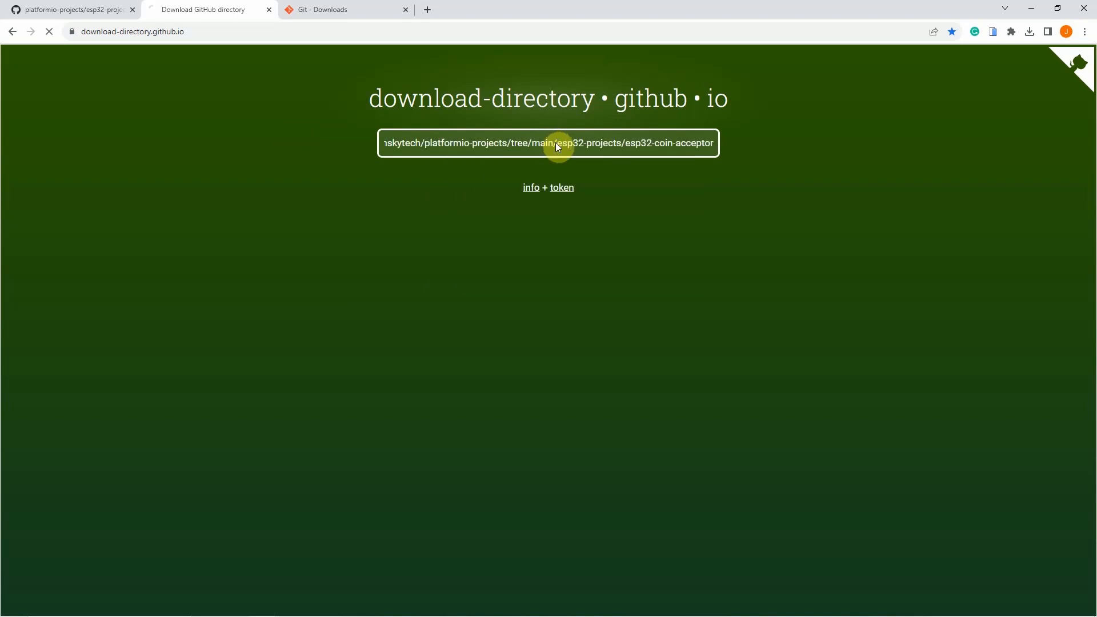
pyautogui.press('Enter')
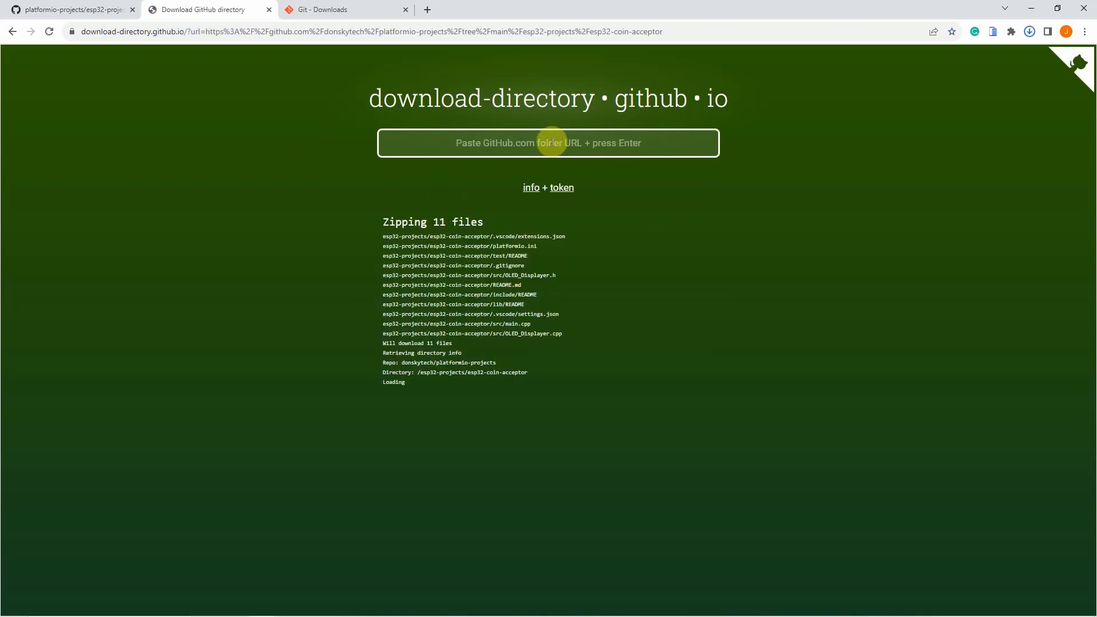
pyautogui.moveTo(424, 233)
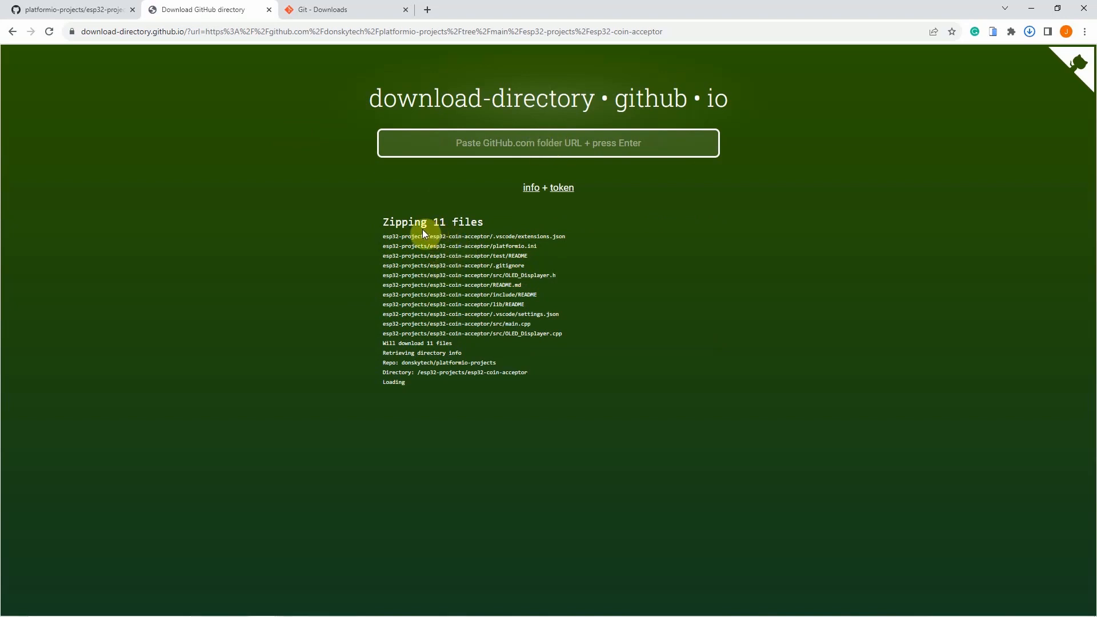
pyautogui.moveTo(470, 234)
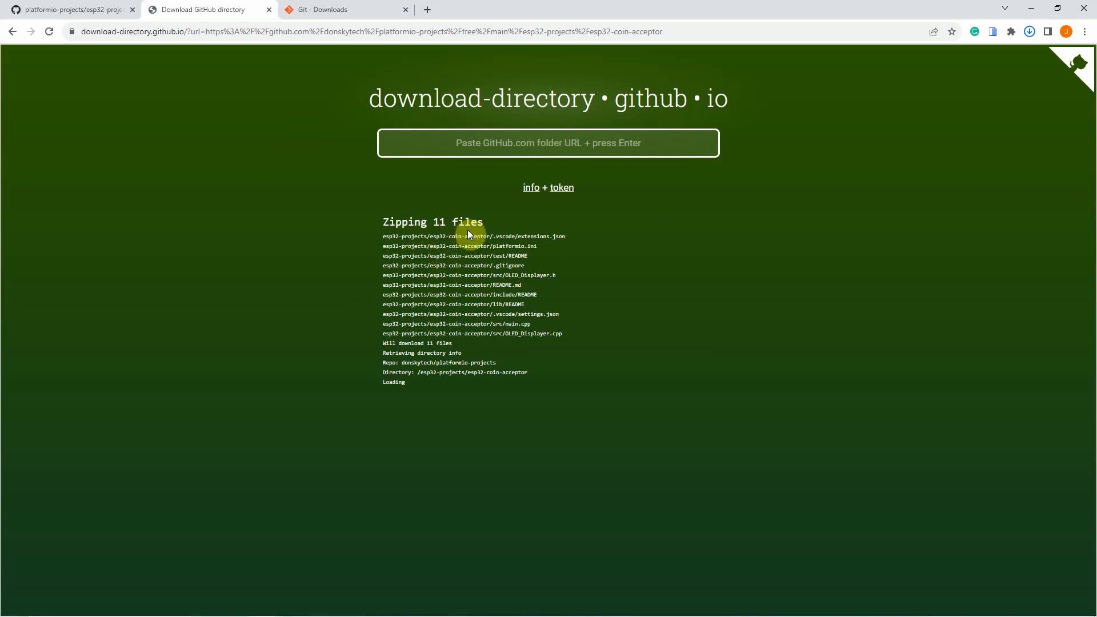
pyautogui.click(74, 9)
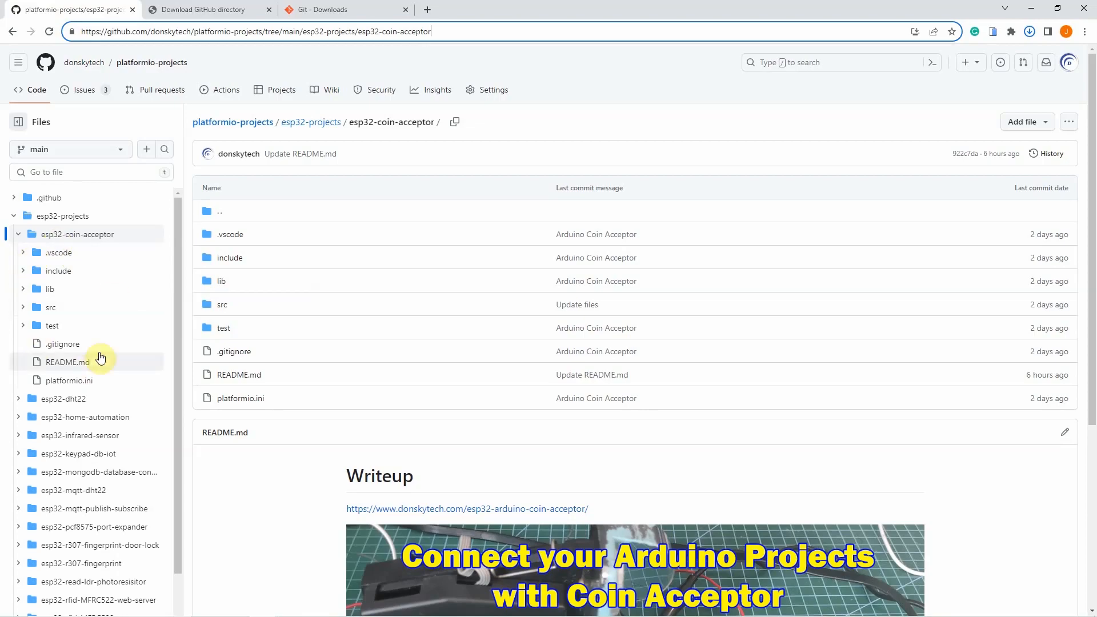
pyautogui.click(206, 9)
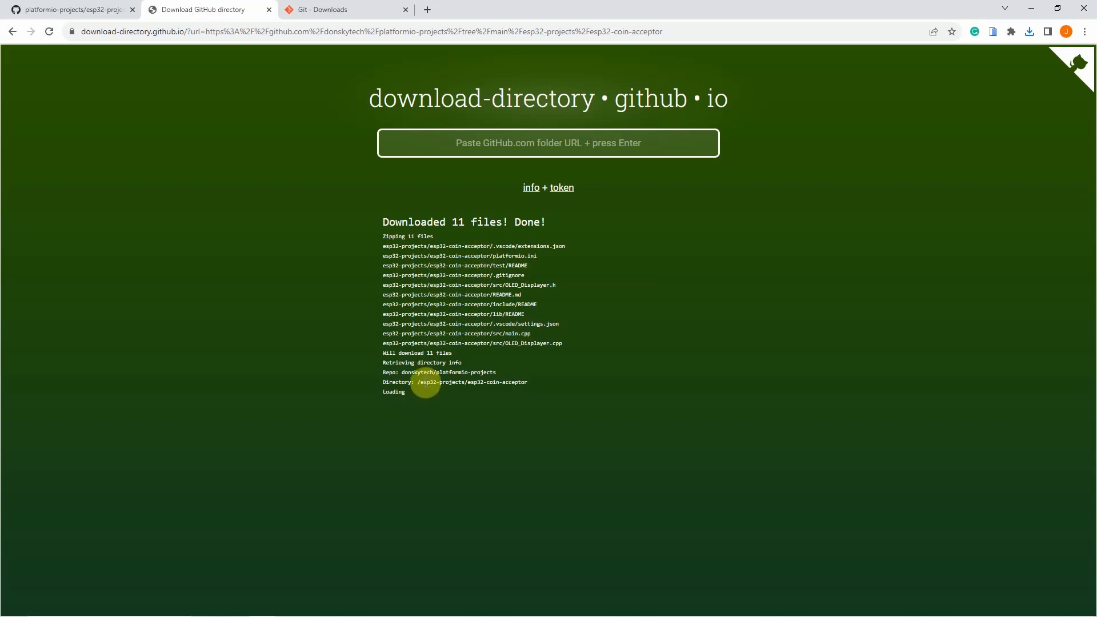
pyautogui.click(1029, 32)
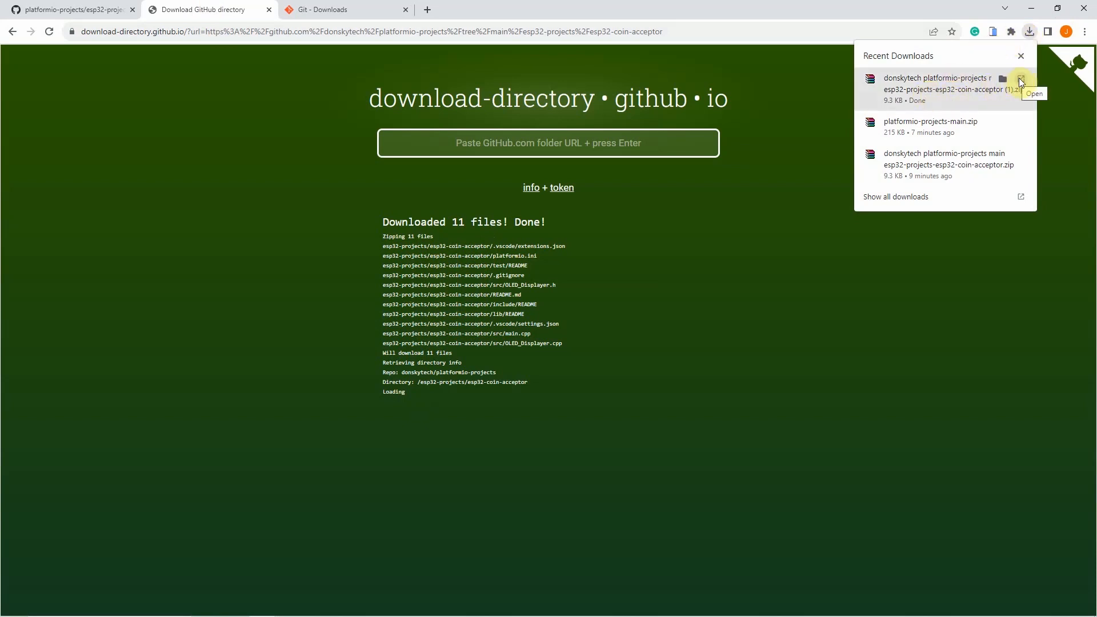
# Browse the downloaded coin-acceptor zip in WinRAR, checking .vscode and README.md.
pyautogui.click(1019, 80)
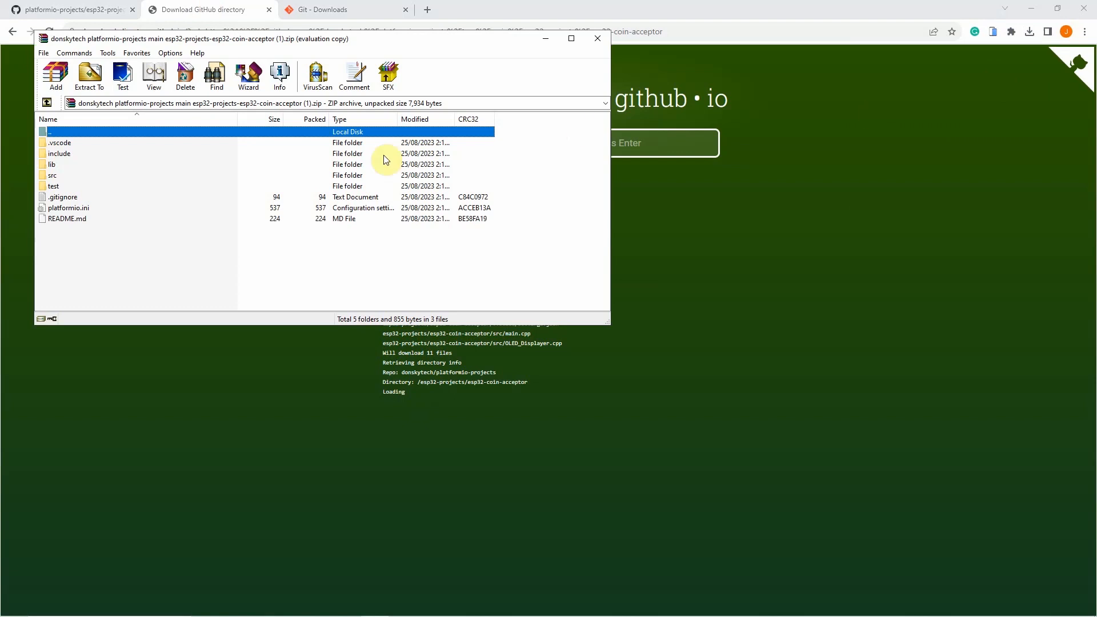
pyautogui.moveTo(373, 188)
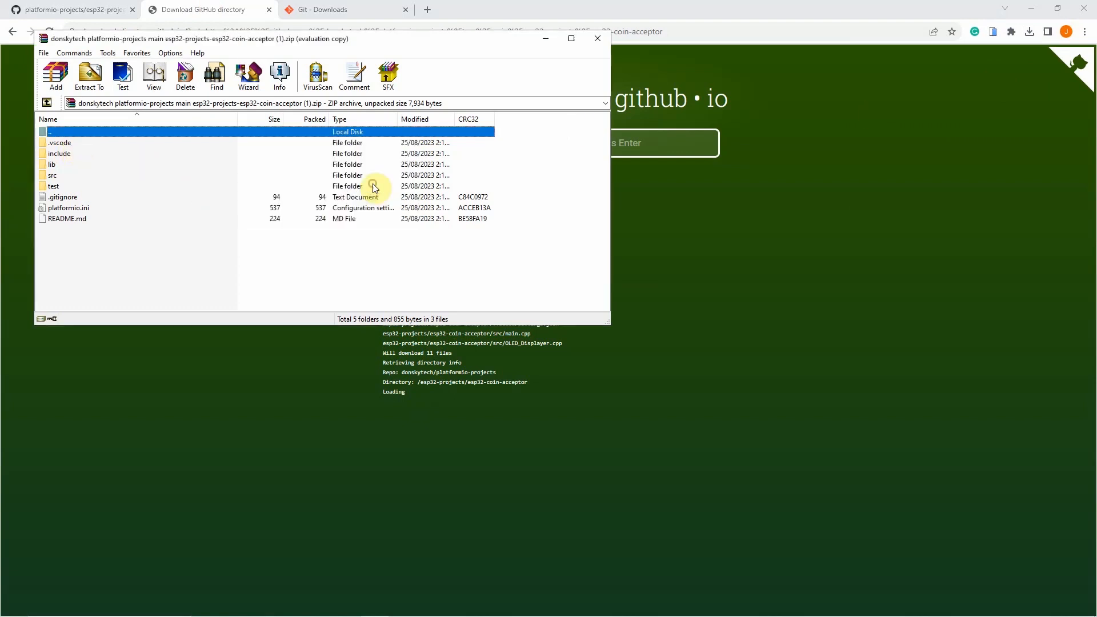
pyautogui.click(59, 143)
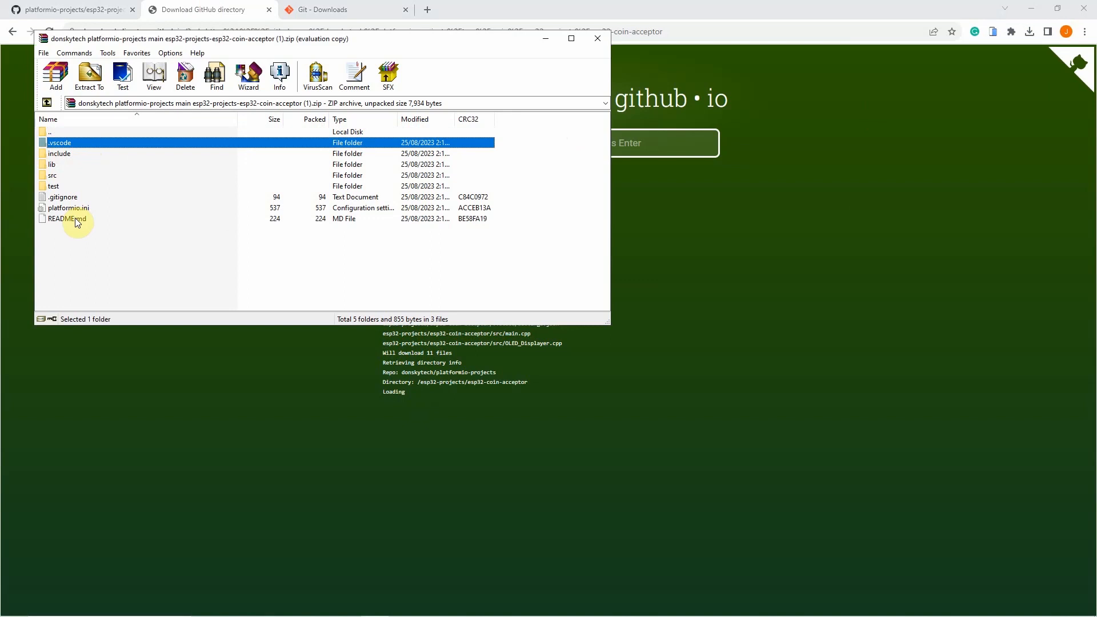
pyautogui.click(63, 218)
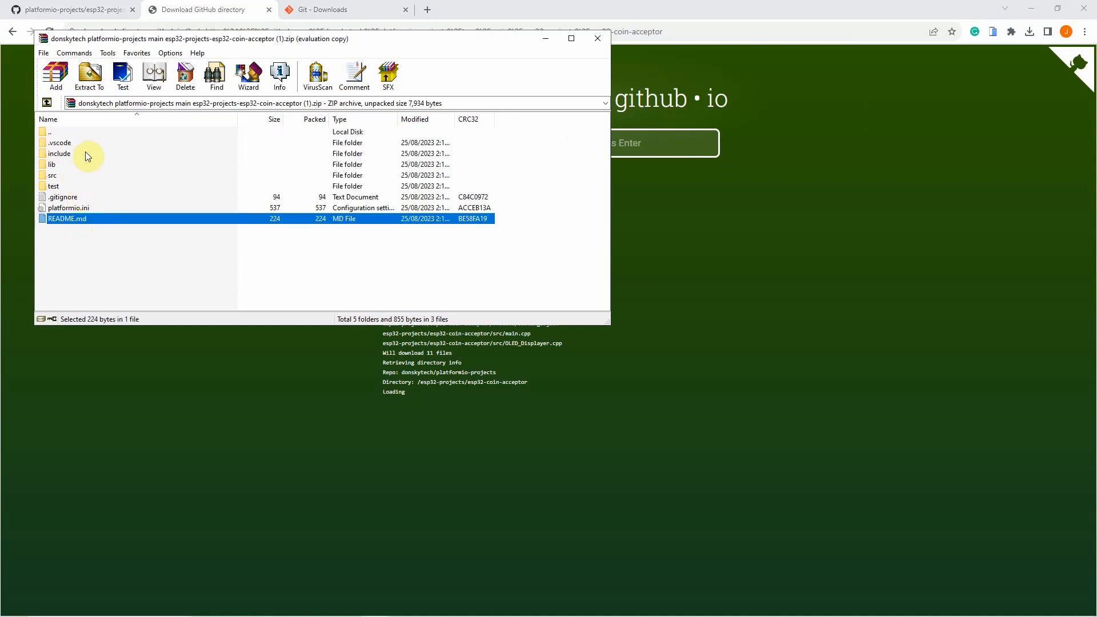
pyautogui.doubleClick(63, 218)
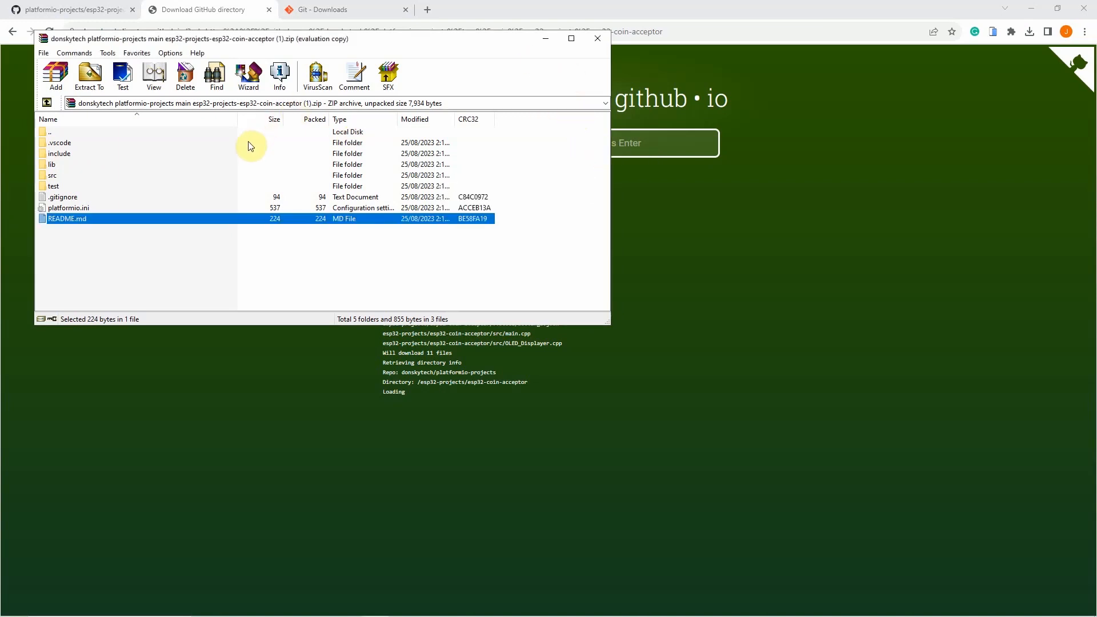
pyautogui.moveTo(94, 158)
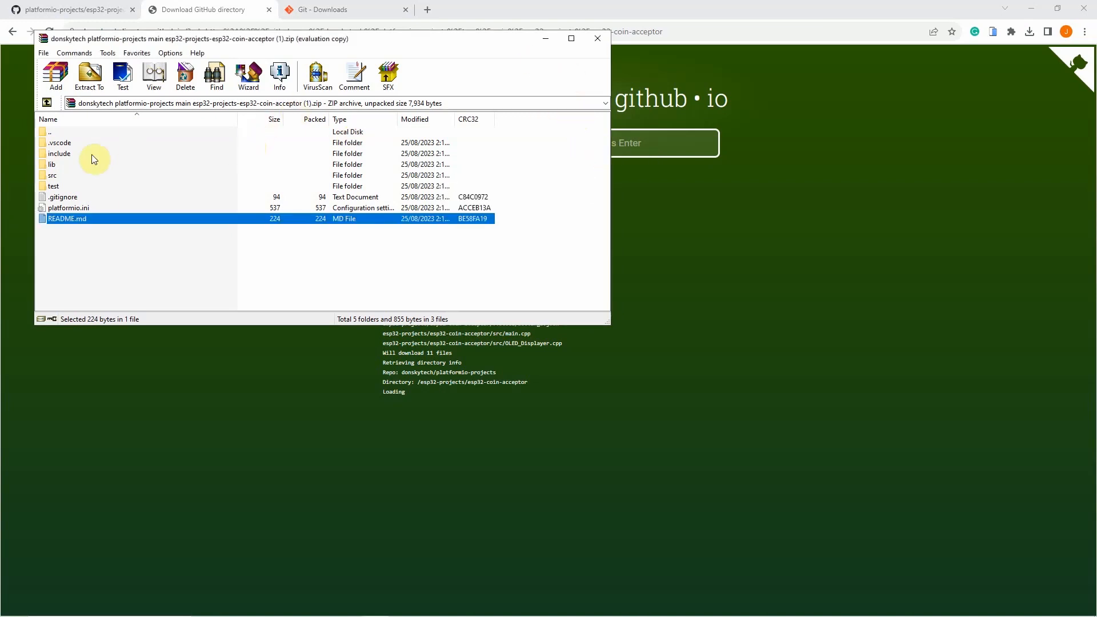
pyautogui.moveTo(420, 41)
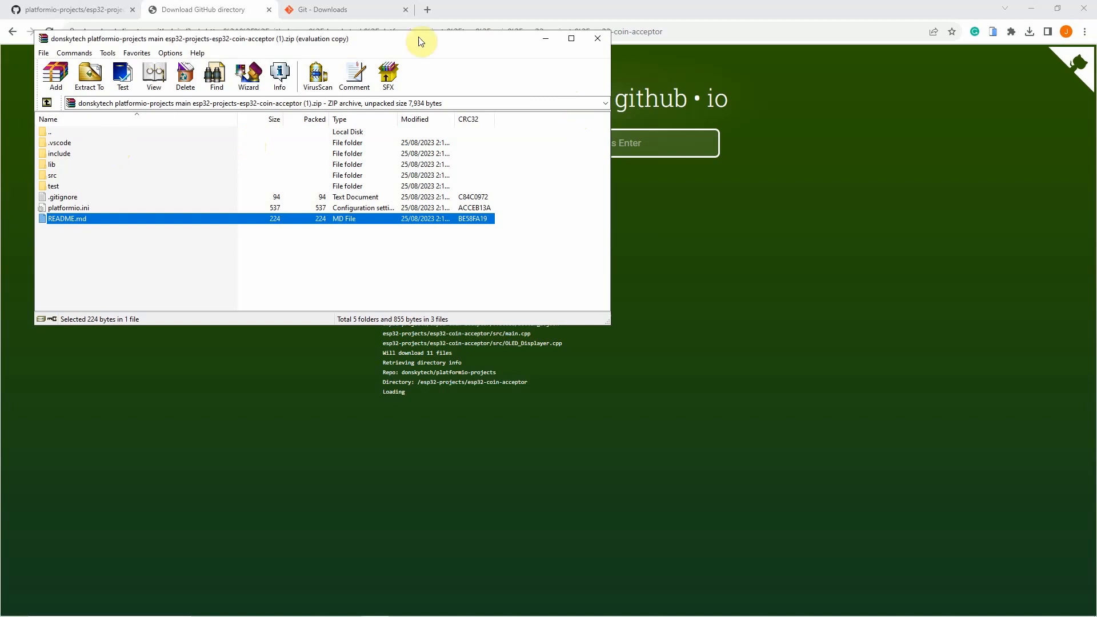
pyautogui.click(597, 39)
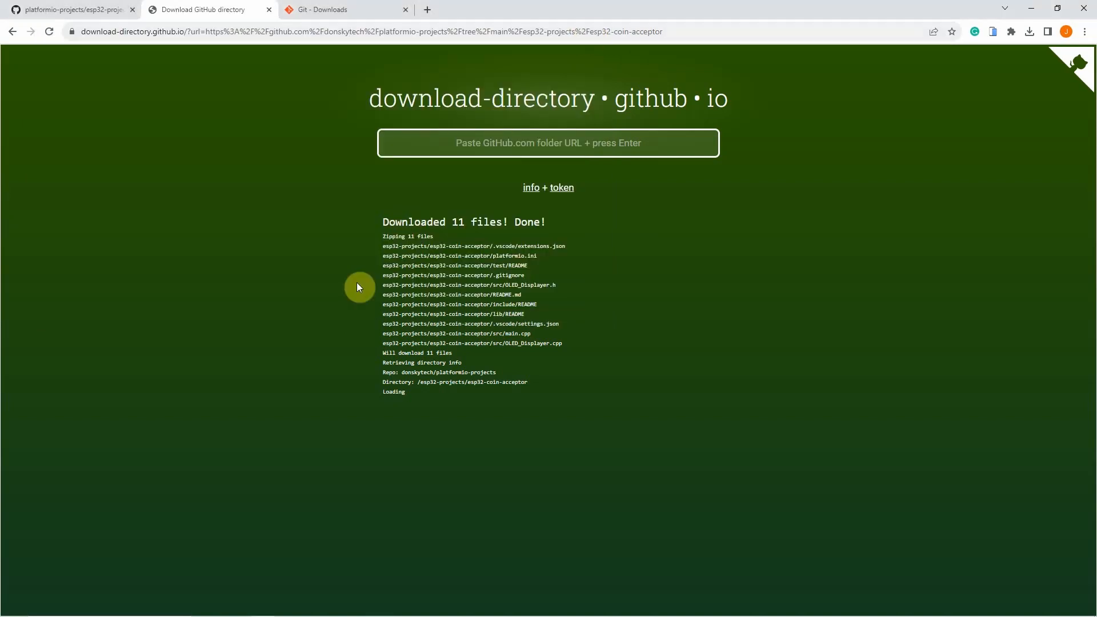
pyautogui.moveTo(347, 291)
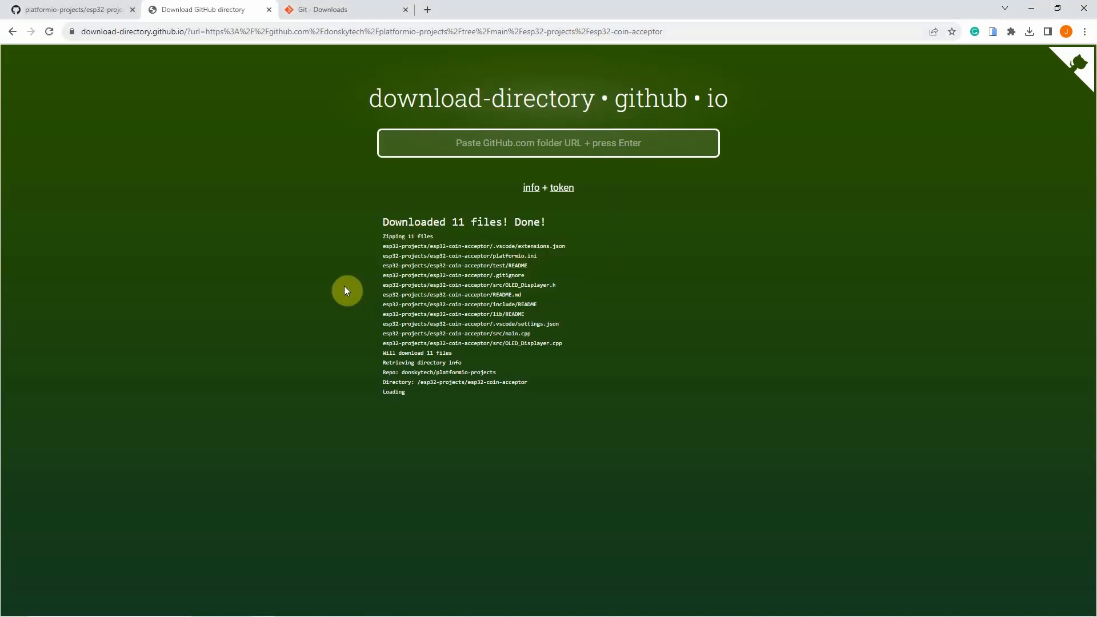
pyautogui.click(74, 9)
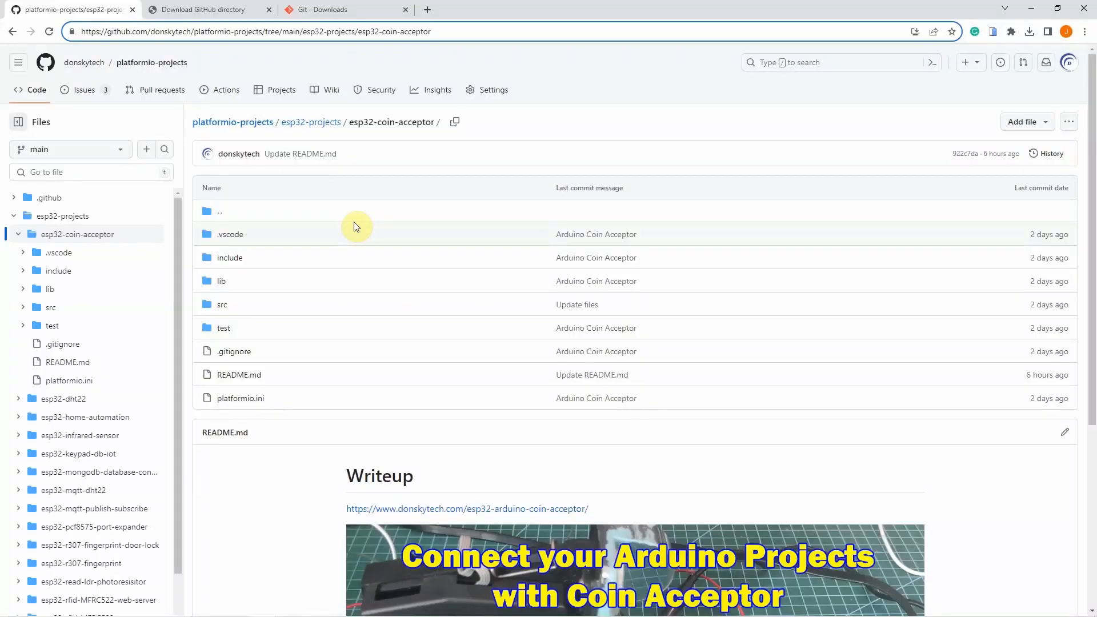
pyautogui.moveTo(84, 167)
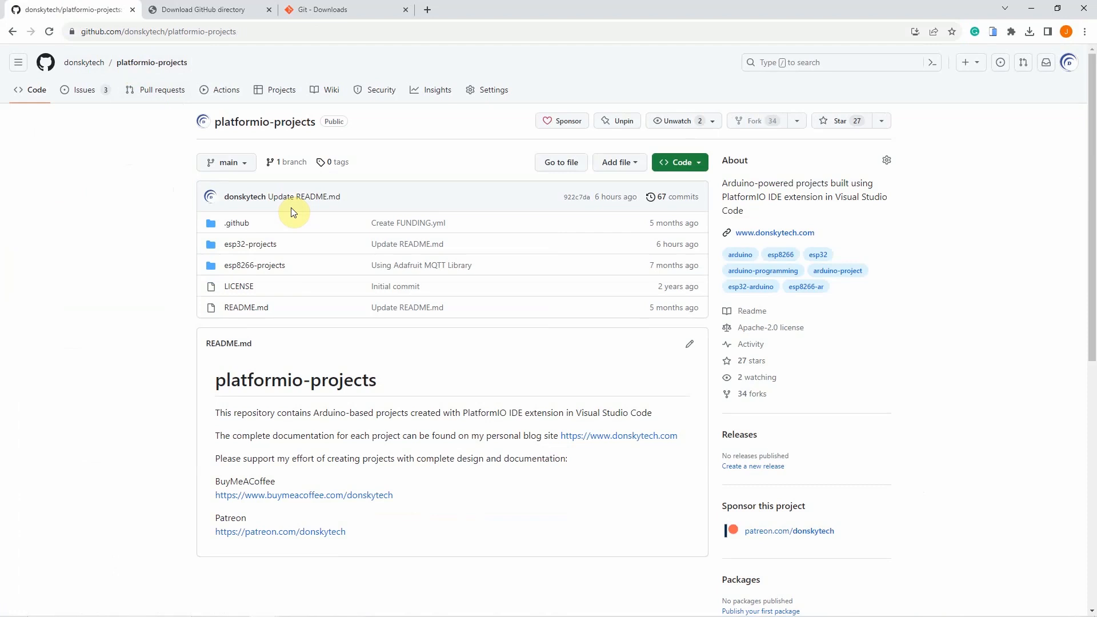
pyautogui.moveTo(471, 360)
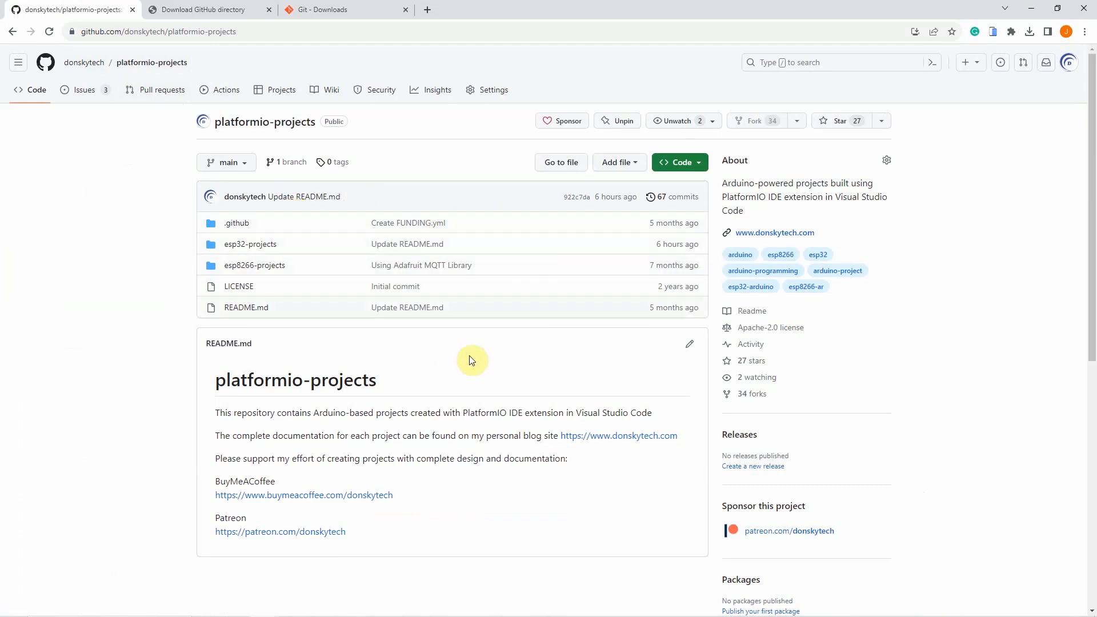
pyautogui.moveTo(466, 351)
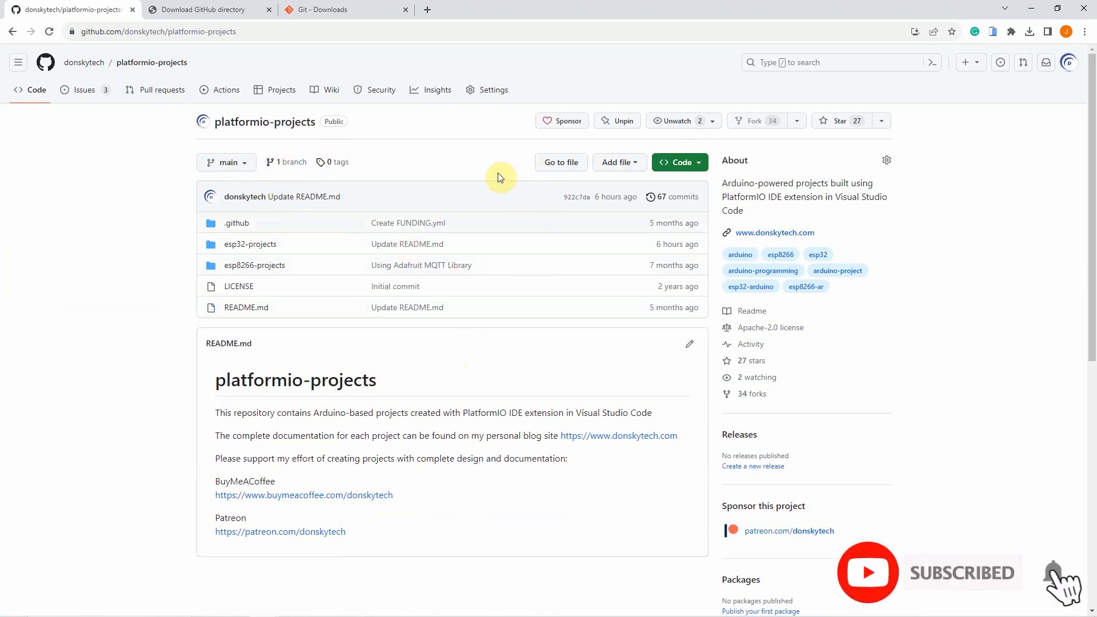
# Download the platformio-projects main branch as a ZIP via the Code menu and launch the archive.
pyautogui.click(680, 162)
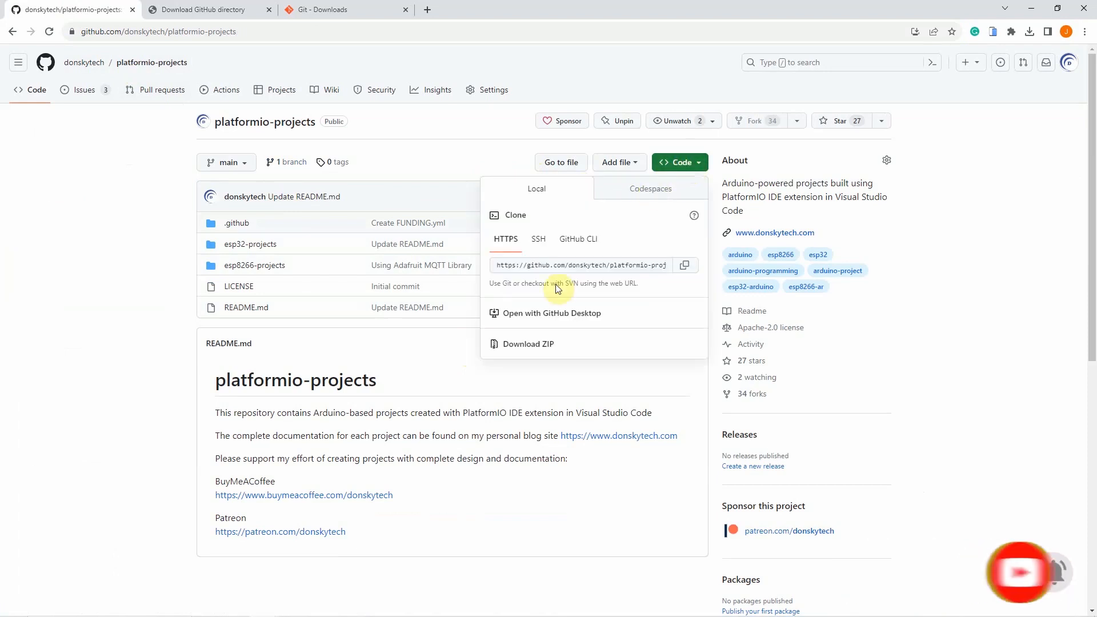
pyautogui.moveTo(524, 345)
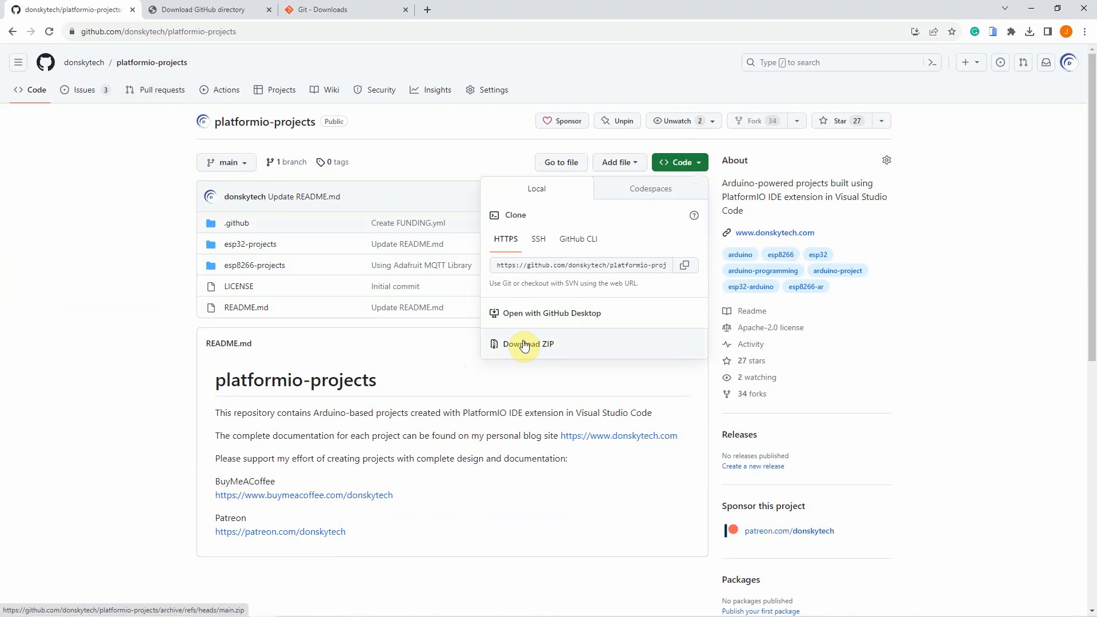
pyautogui.click(529, 344)
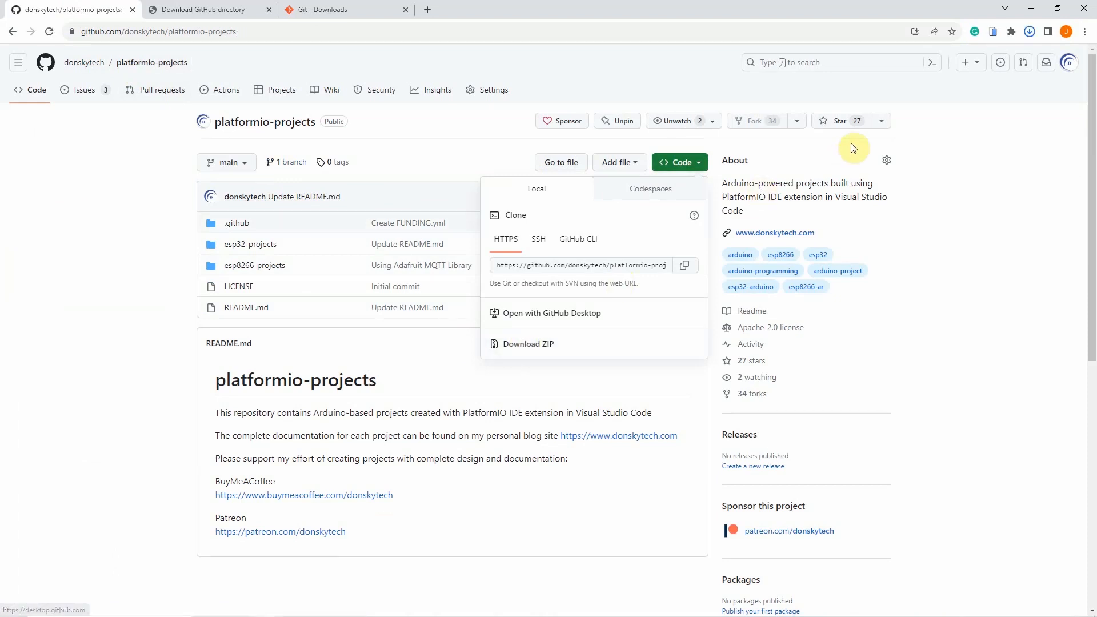
pyautogui.click(528, 344)
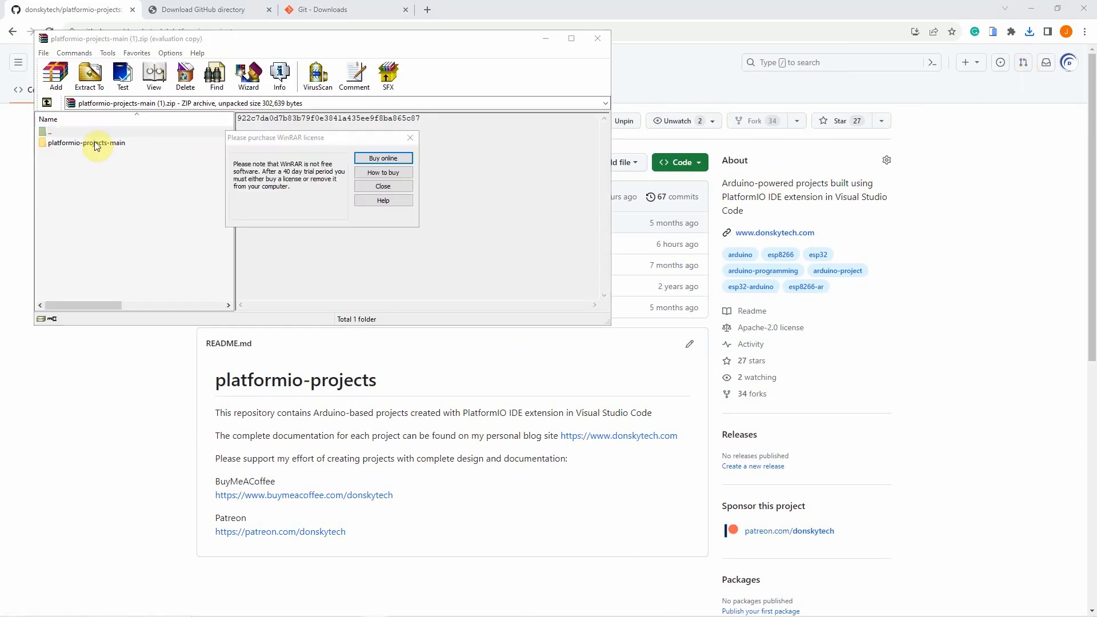
# Inspect platformio-projects-main in WinRAR (.github, esp32-projects, esp8266-projects, LICENSE, README.md), then close it.
pyautogui.click(382, 185)
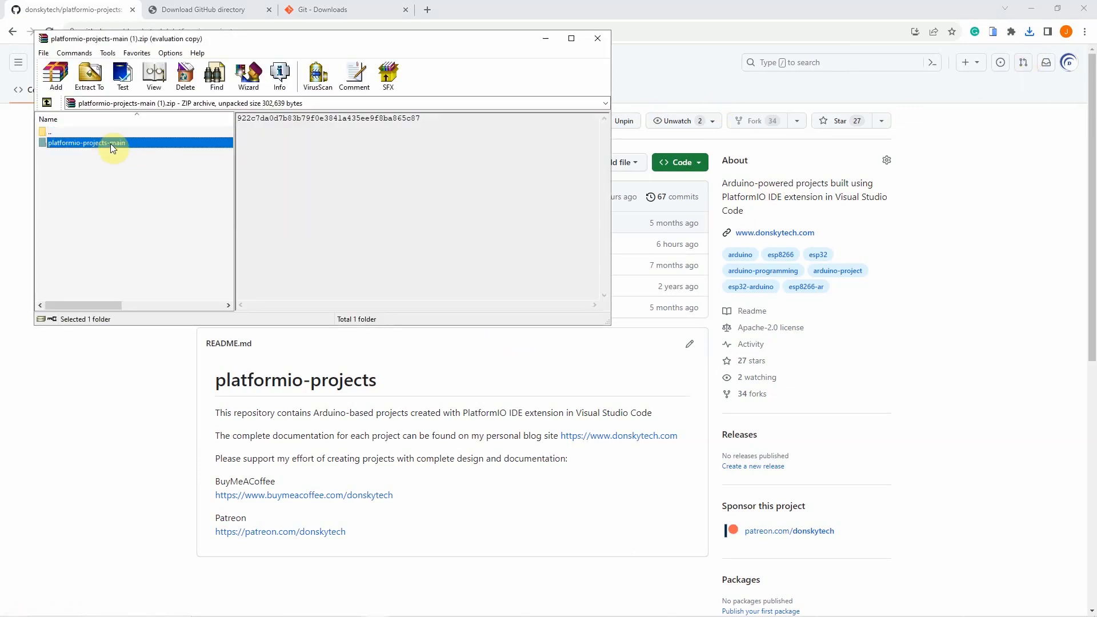
pyautogui.doubleClick(88, 143)
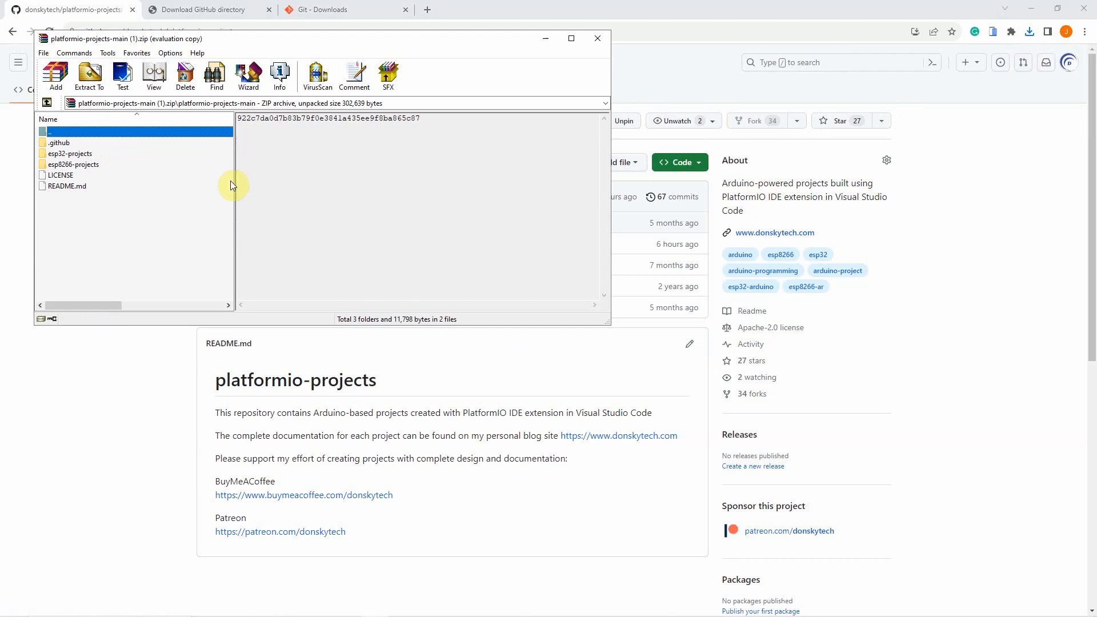
pyautogui.moveTo(252, 174)
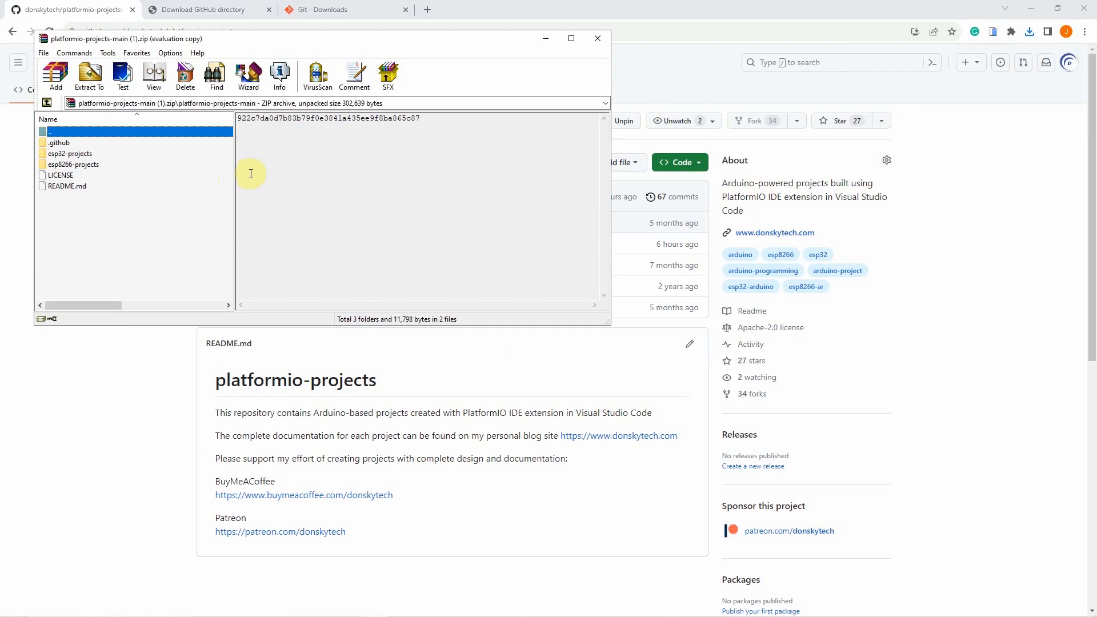
pyautogui.click(597, 39)
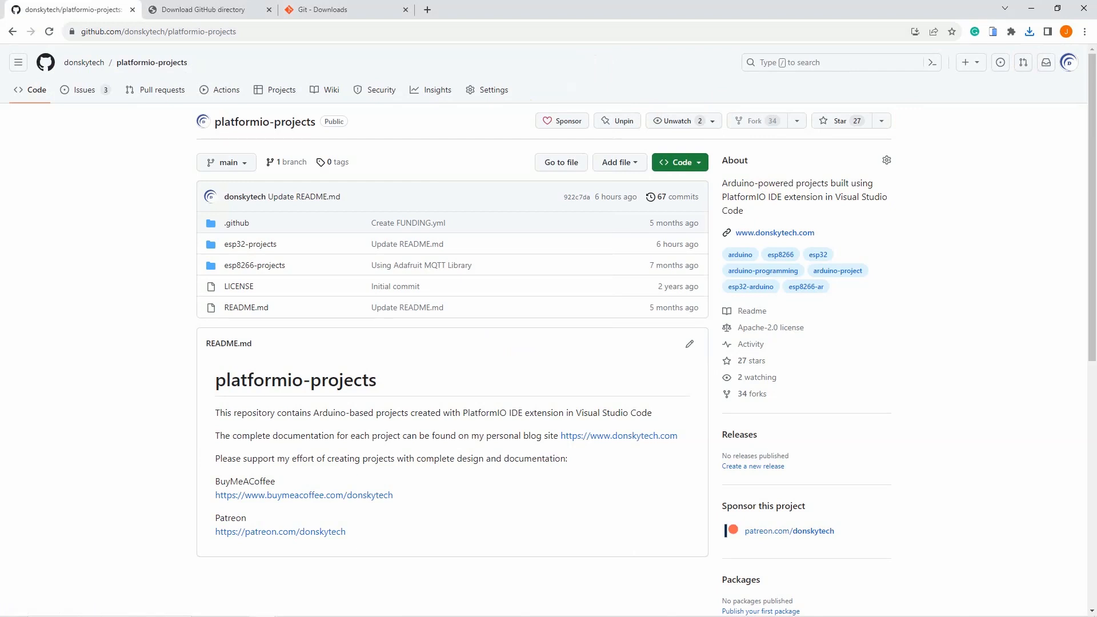
pyautogui.moveTo(401, 253)
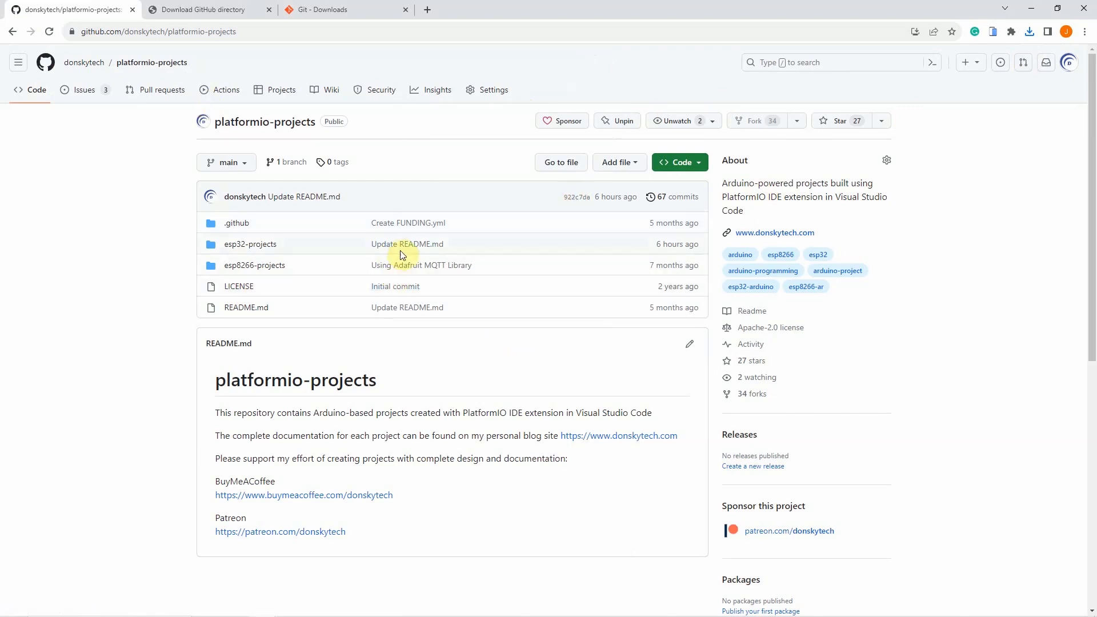
pyautogui.moveTo(441, 259)
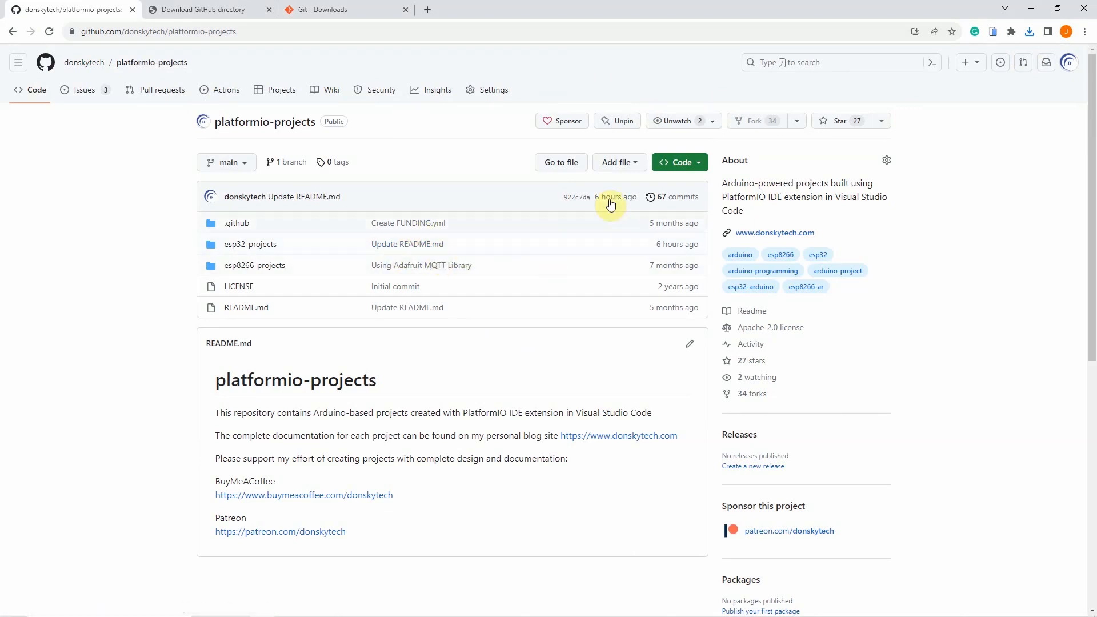
pyautogui.moveTo(649, 191)
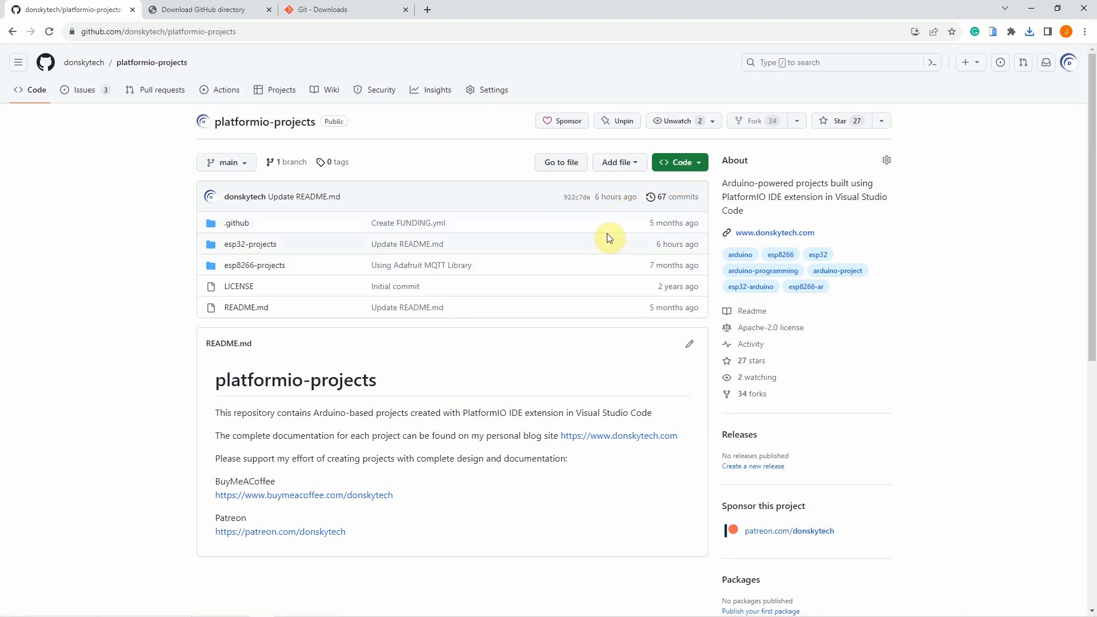
pyautogui.moveTo(676, 192)
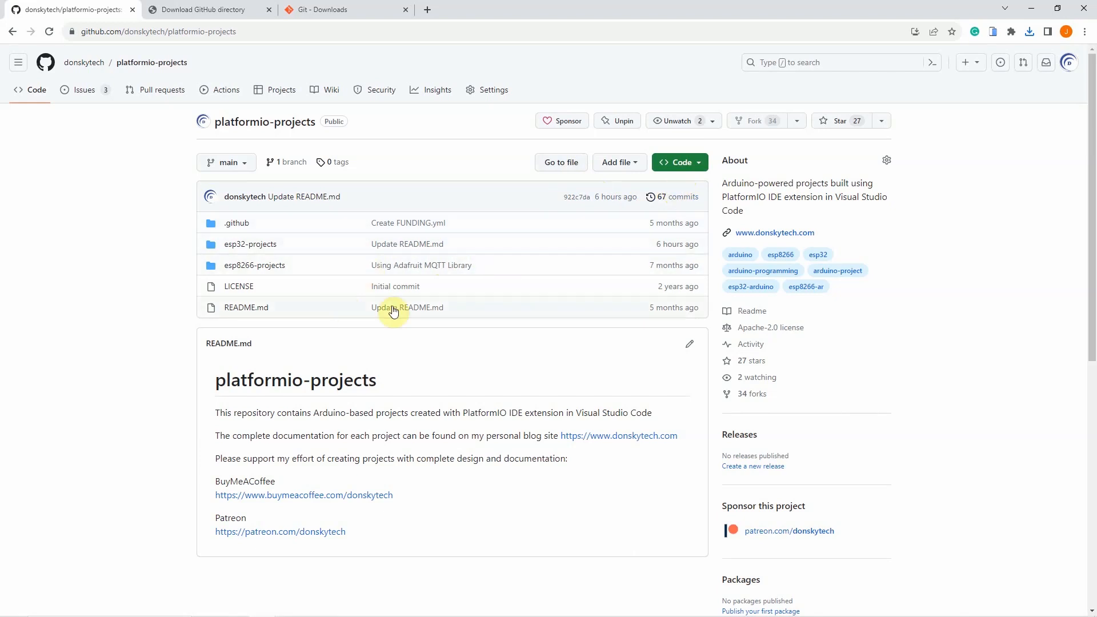
pyautogui.moveTo(615, 177)
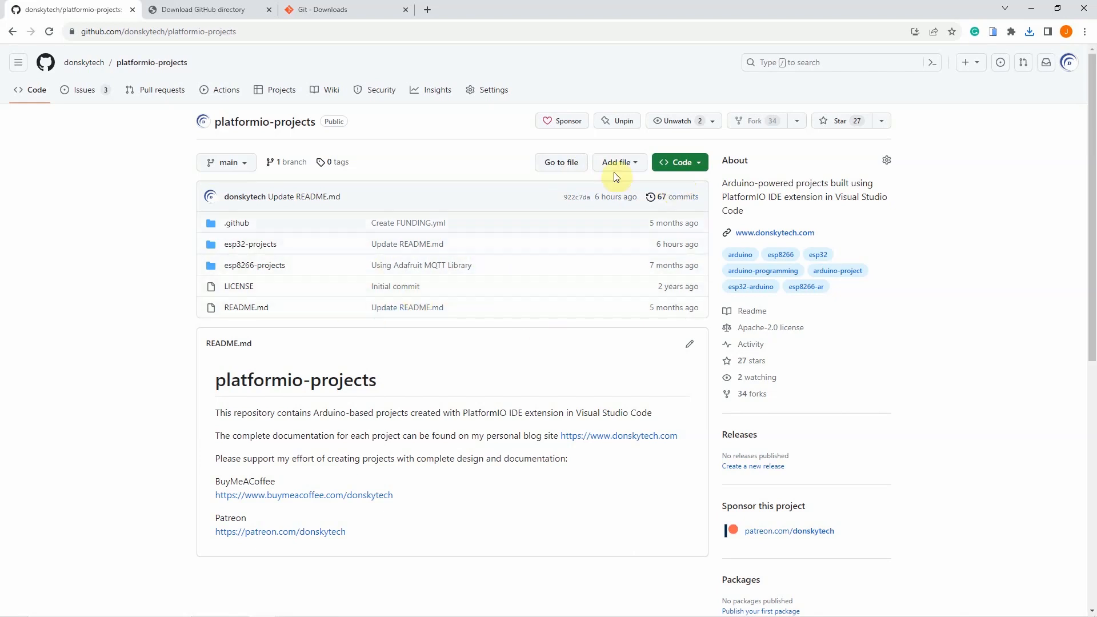
pyautogui.moveTo(260, 181)
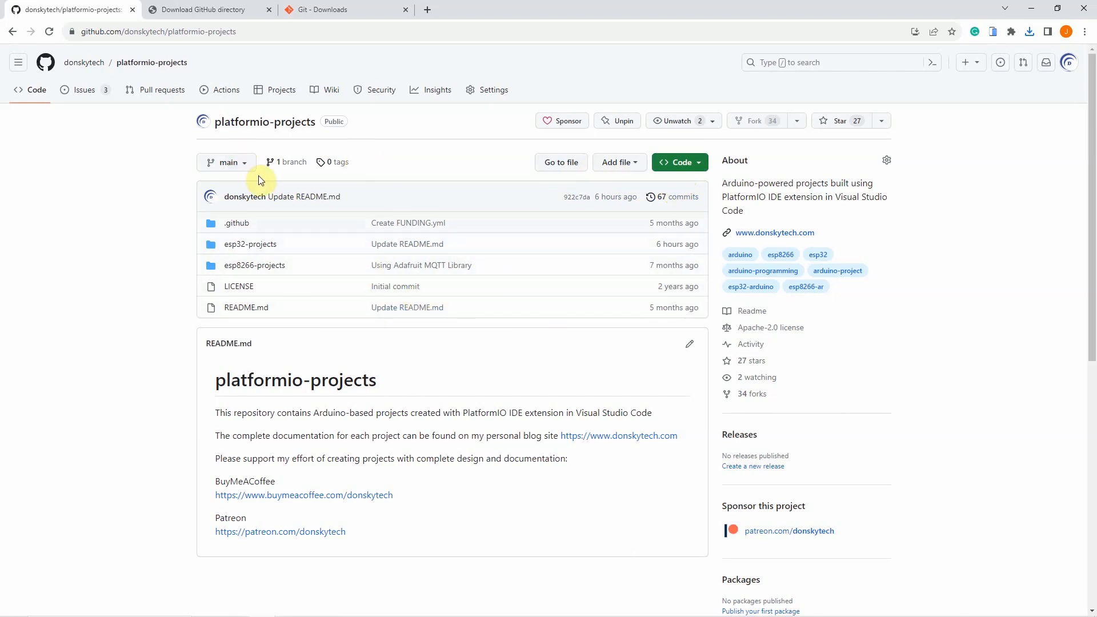
pyautogui.click(679, 163)
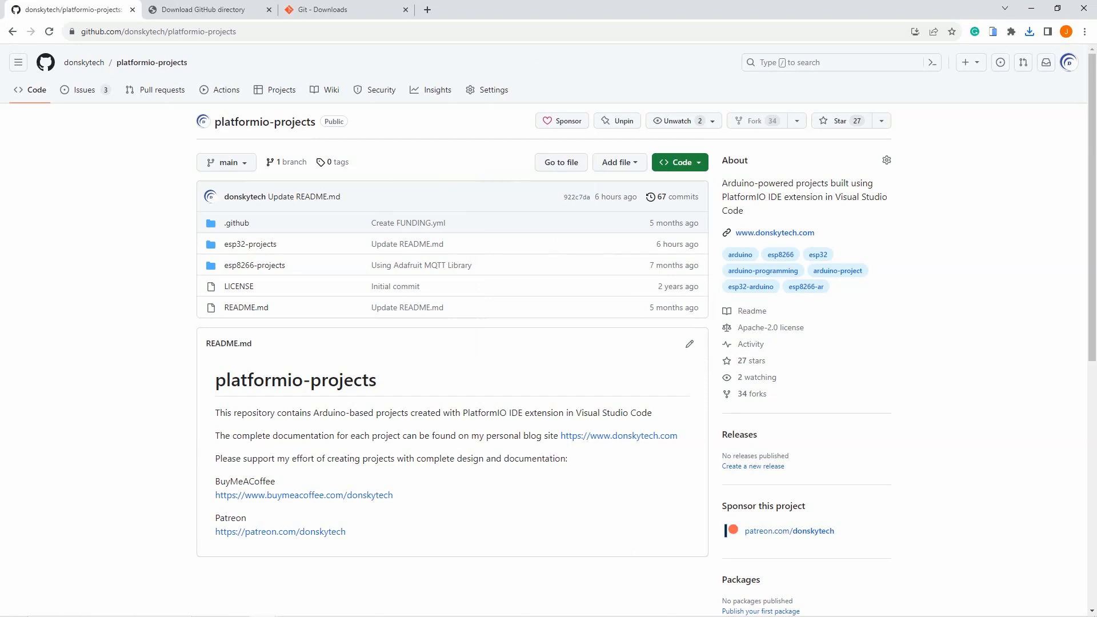
pyautogui.moveTo(344, 19)
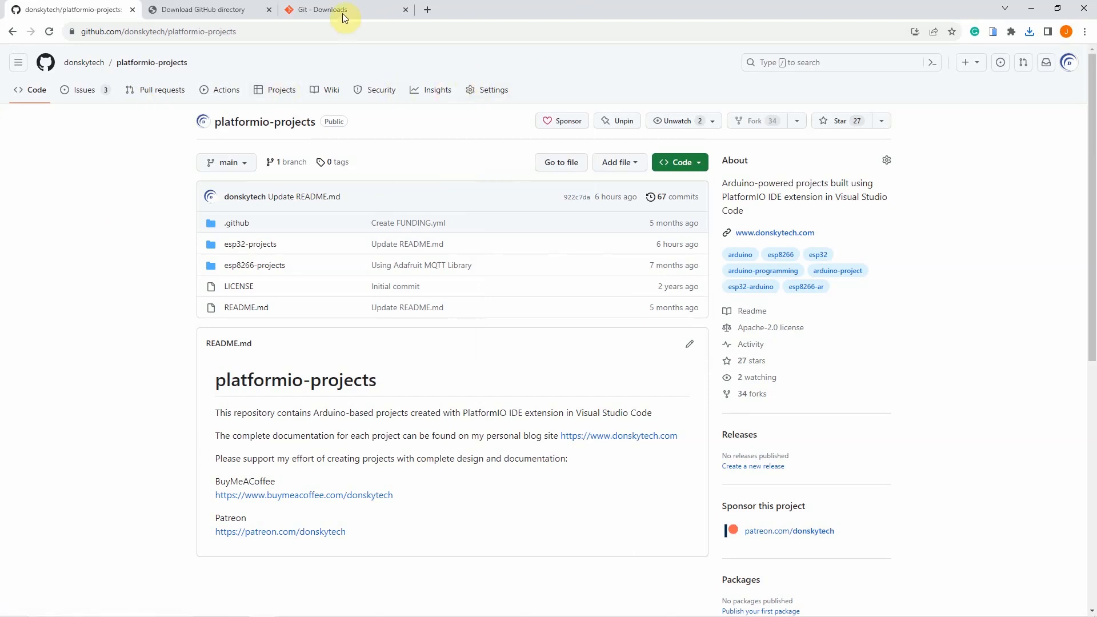
# Switch to the Git Downloads page offering release 2.42.0.
pyautogui.click(322, 9)
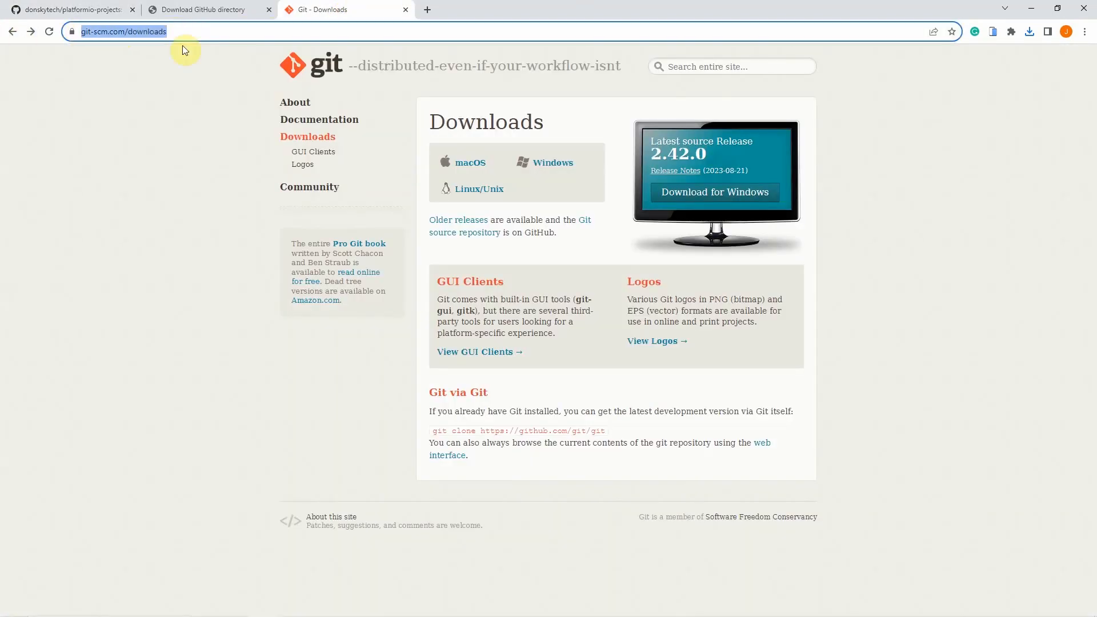
pyautogui.moveTo(682, 181)
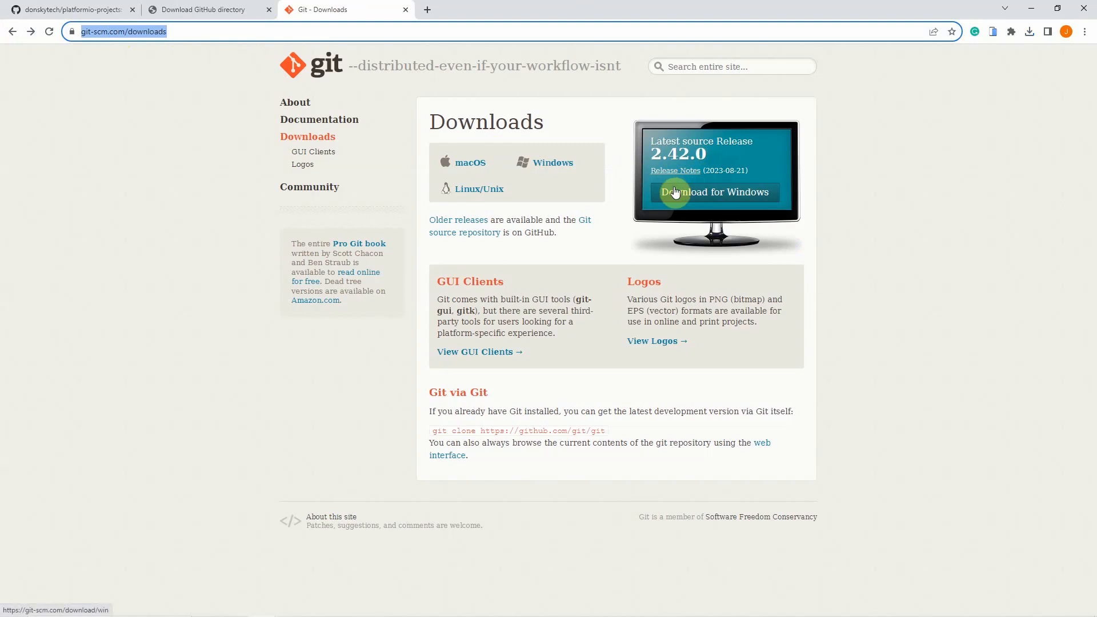
pyautogui.moveTo(510, 141)
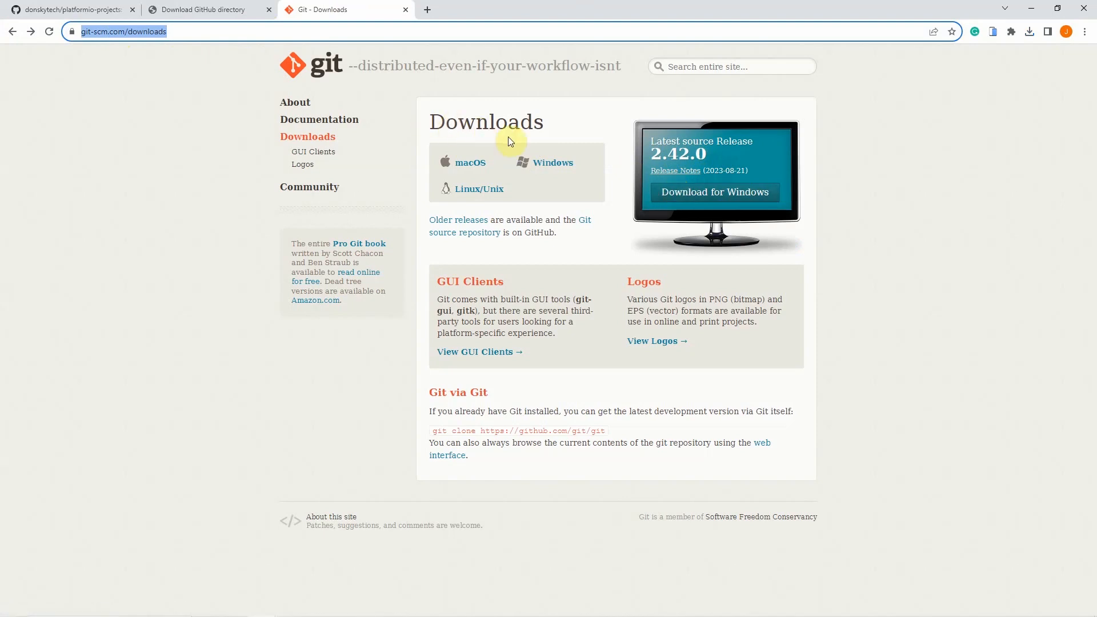
pyautogui.moveTo(703, 194)
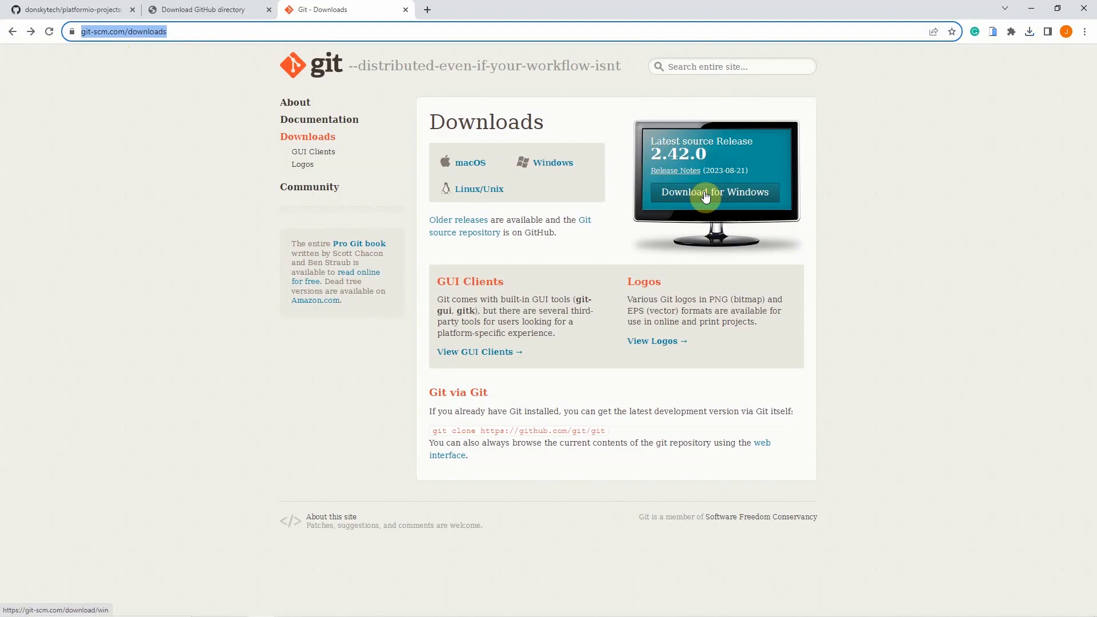
pyautogui.moveTo(466, 166)
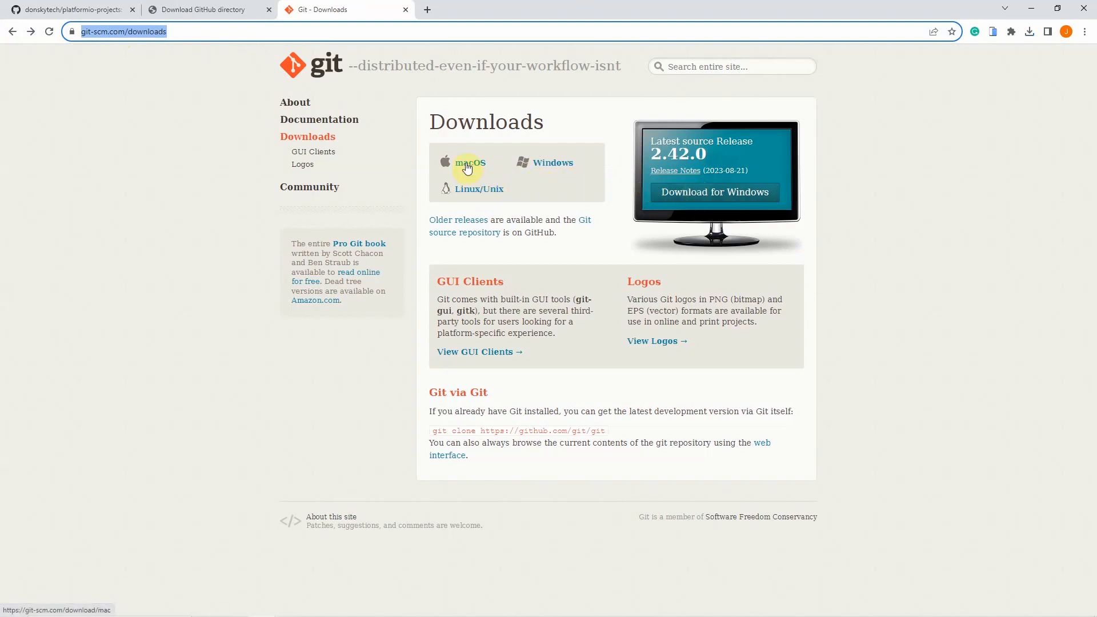
pyautogui.moveTo(475, 189)
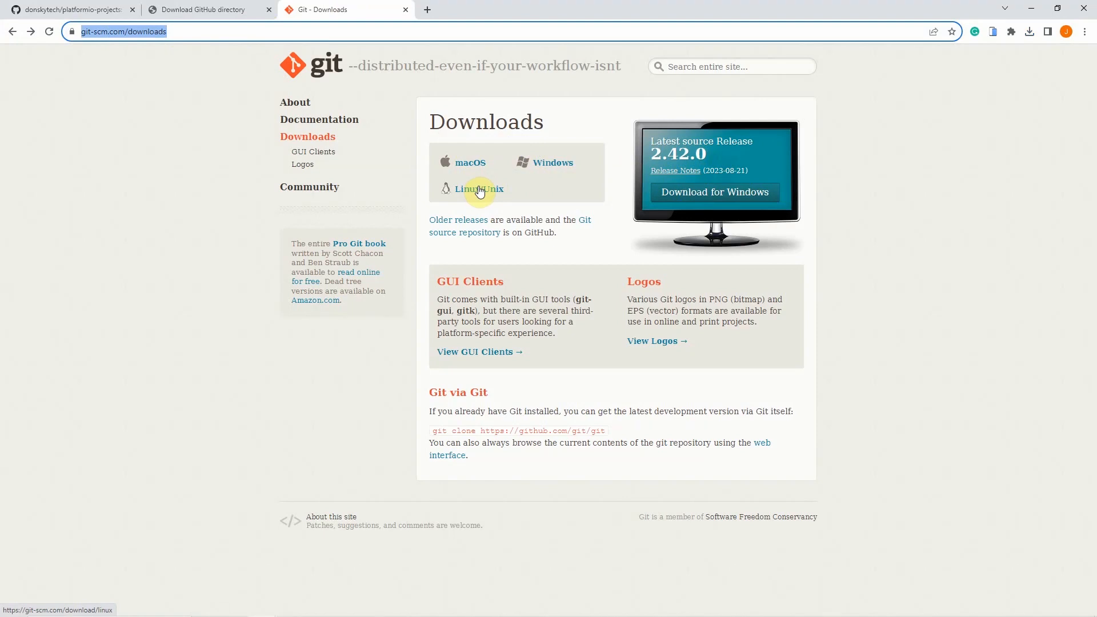
pyautogui.click(315, 606)
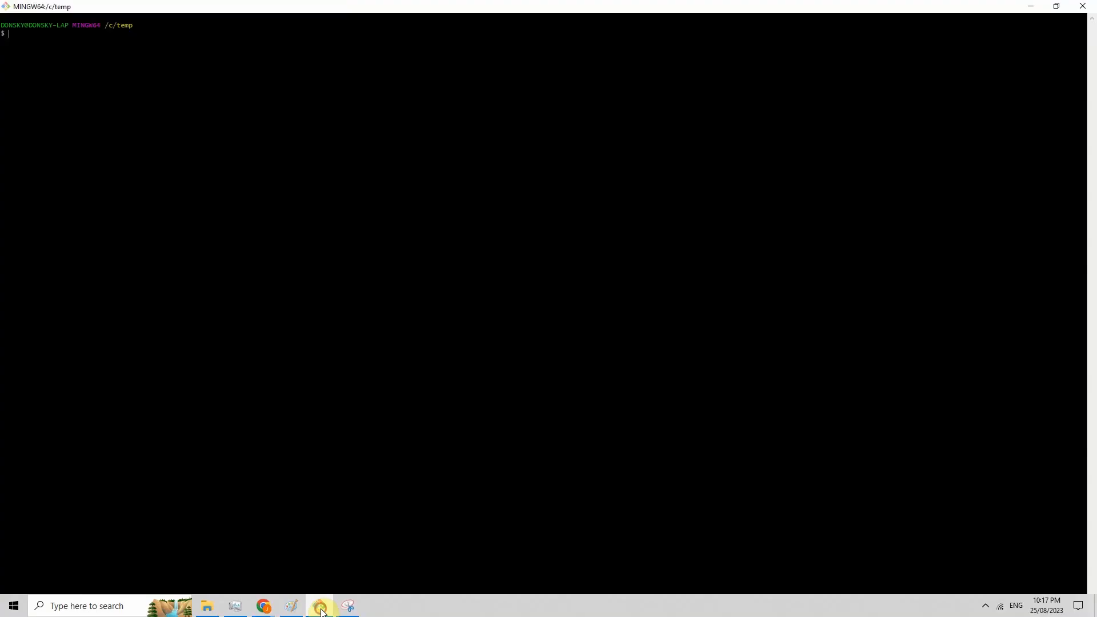
pyautogui.click(309, 192)
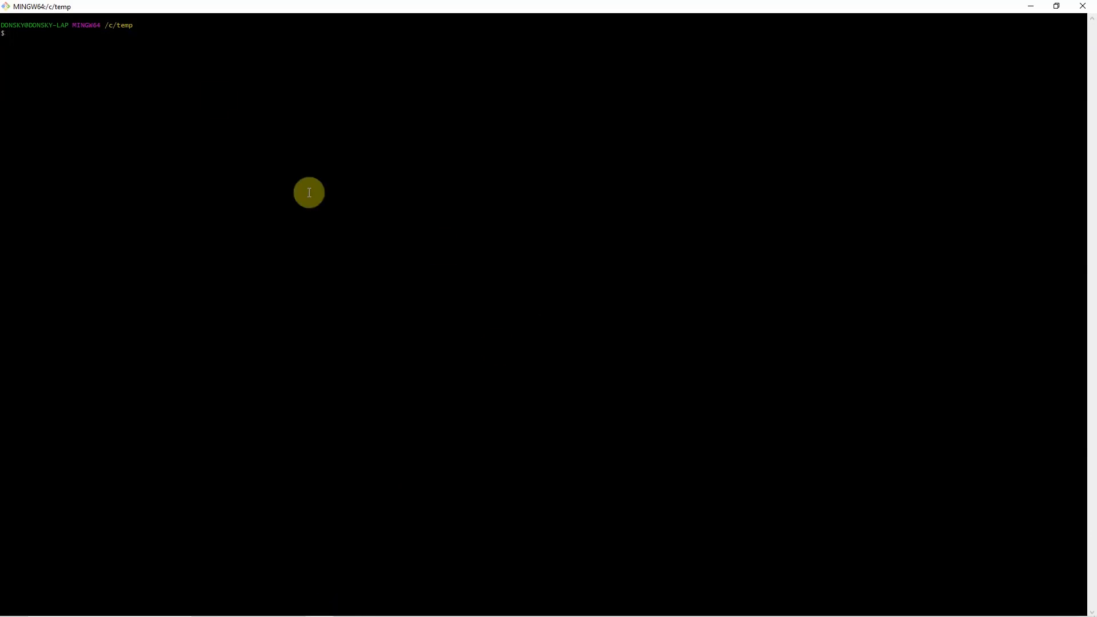
pyautogui.moveTo(185, 20)
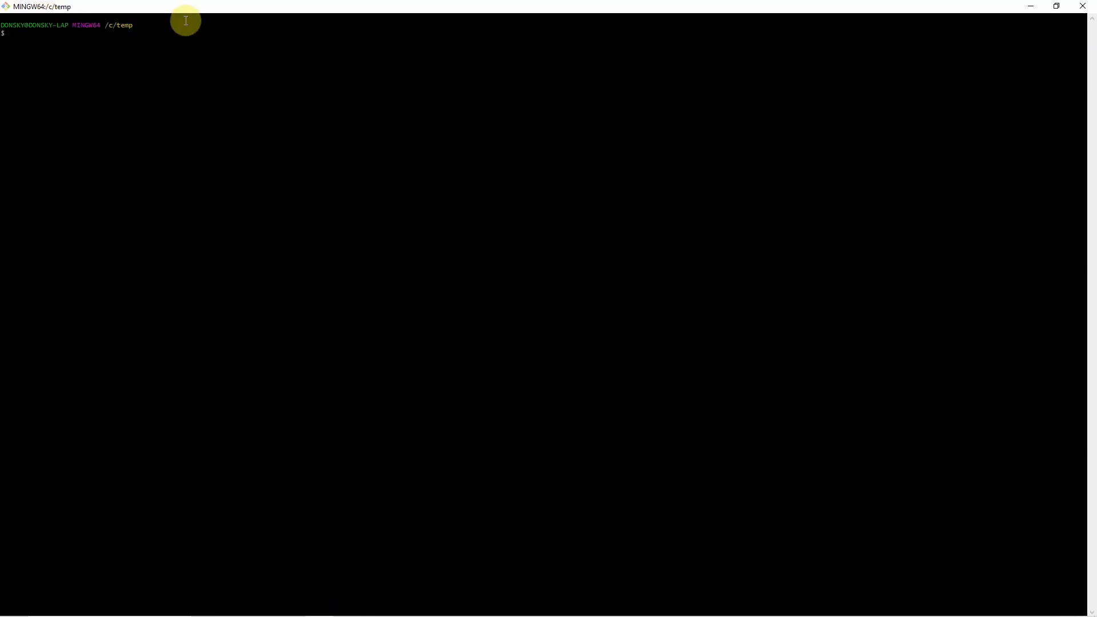
pyautogui.moveTo(254, 118)
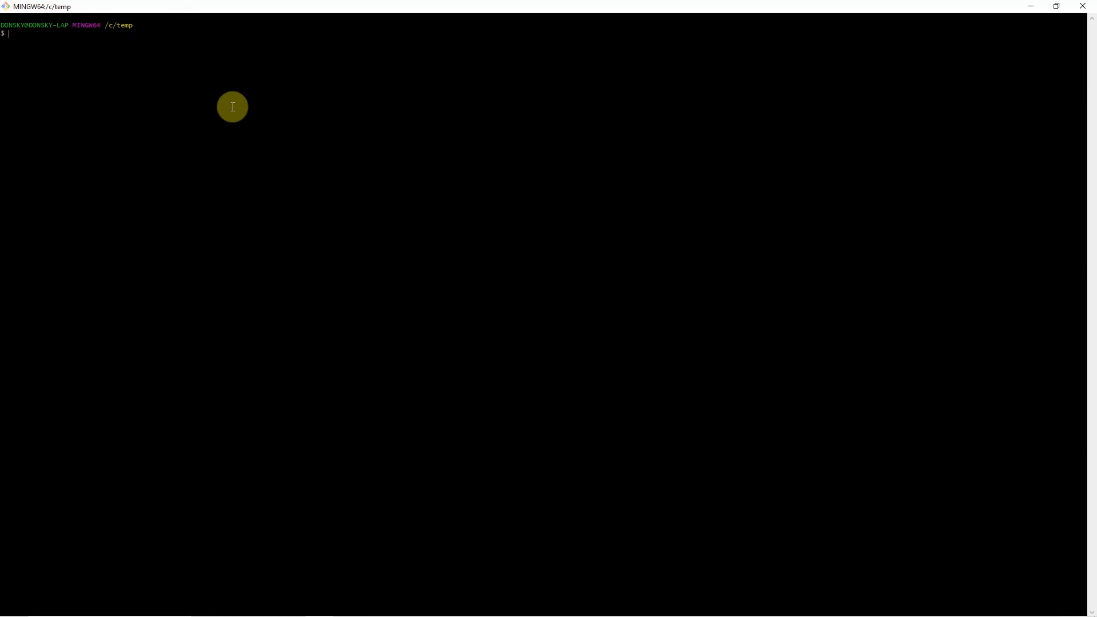
pyautogui.moveTo(80, 32)
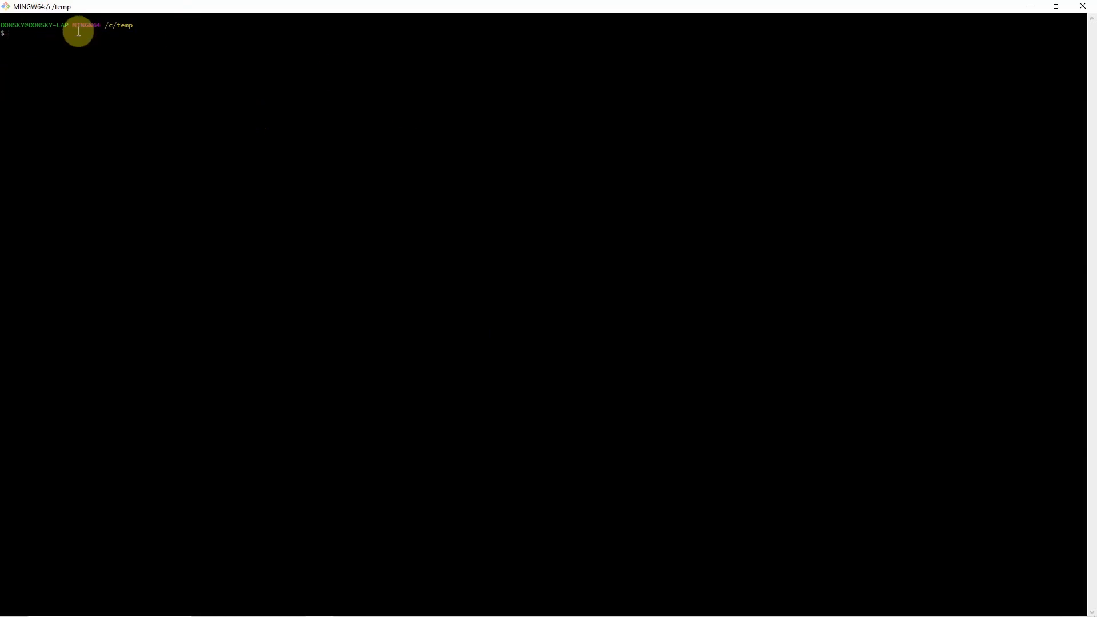
pyautogui.click(9, 606)
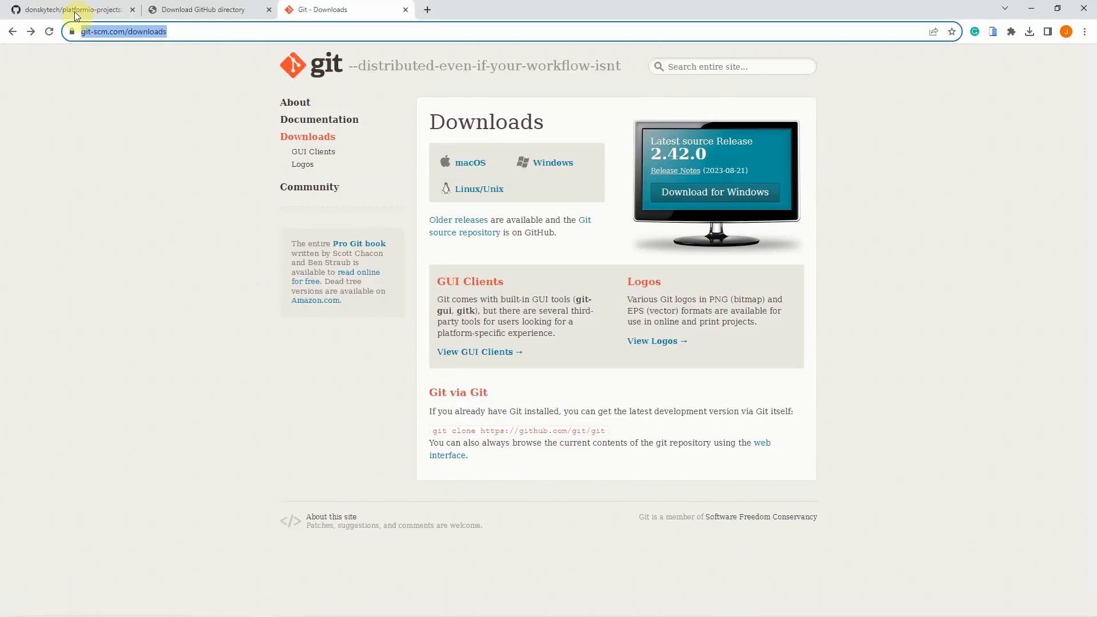
# Return to the platformio-projects repository page and show its clone options.
pyautogui.click(74, 11)
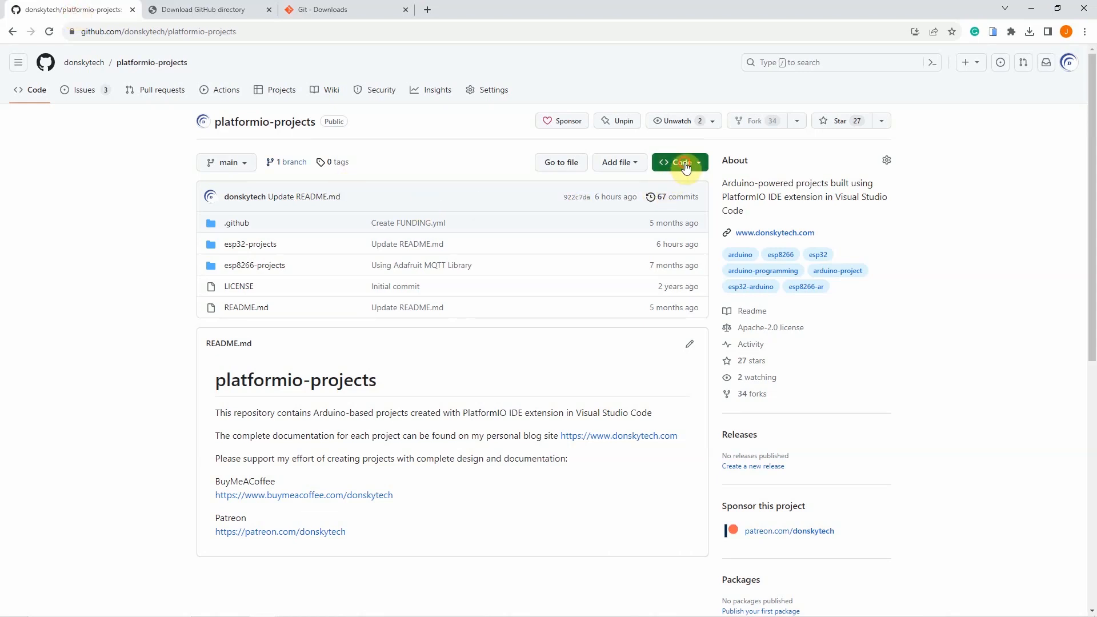
pyautogui.click(677, 162)
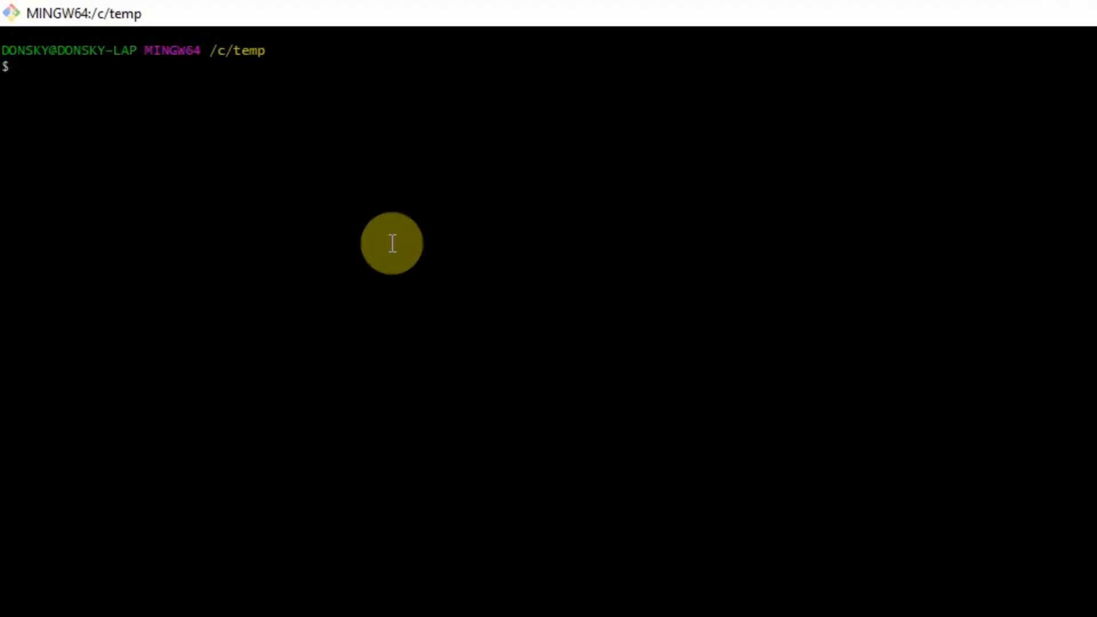
pyautogui.write('git clone')
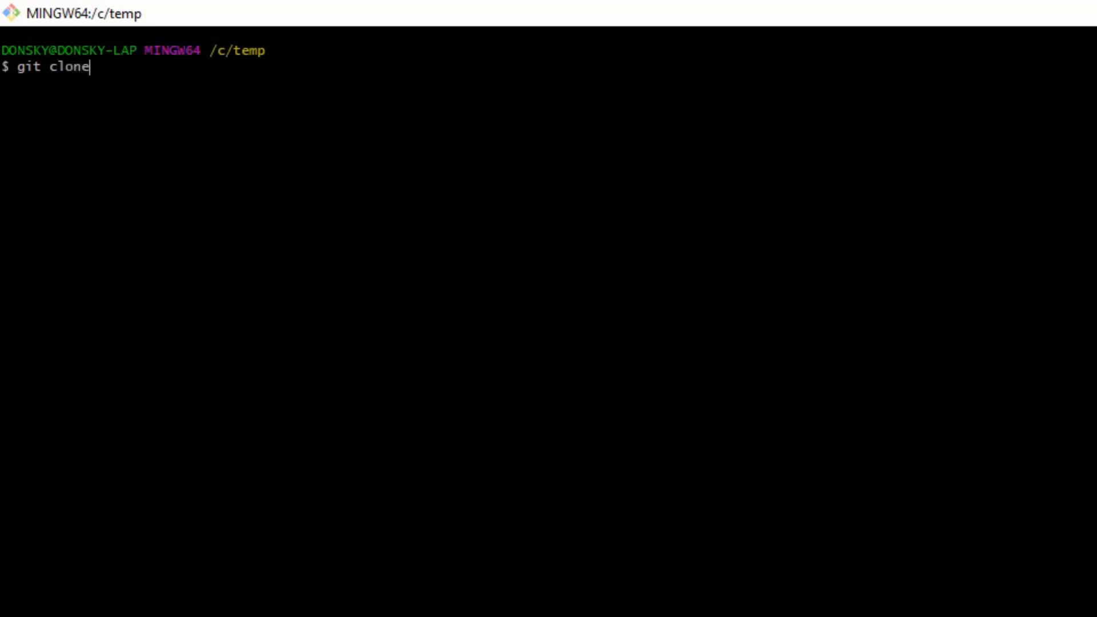
pyautogui.write('https://github.com/donskytech/platformio-projects.git')
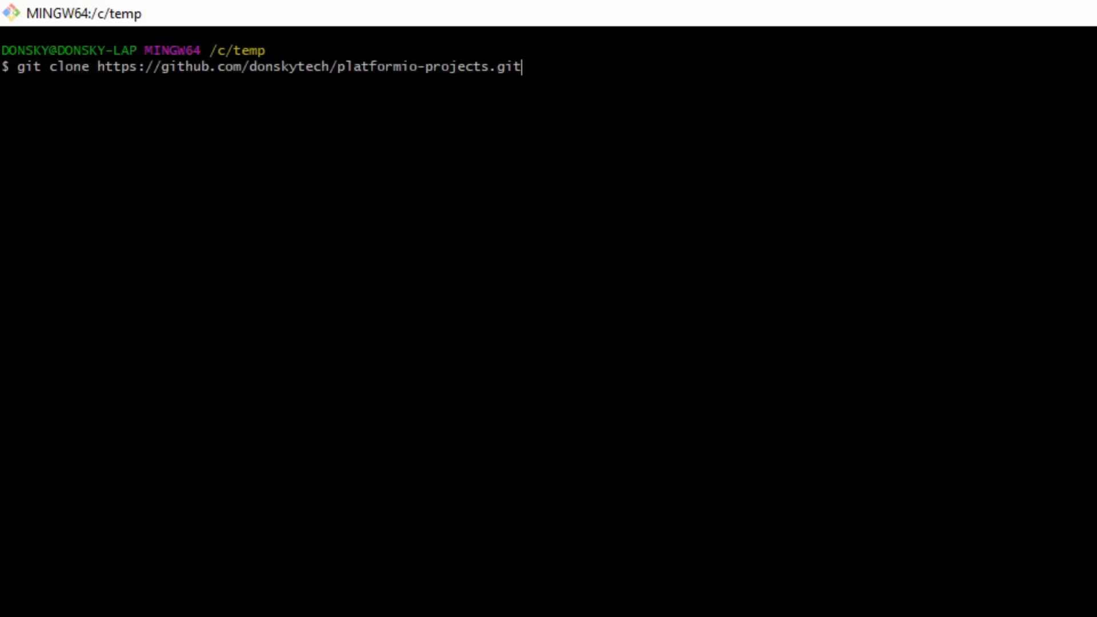
pyautogui.press('Enter')
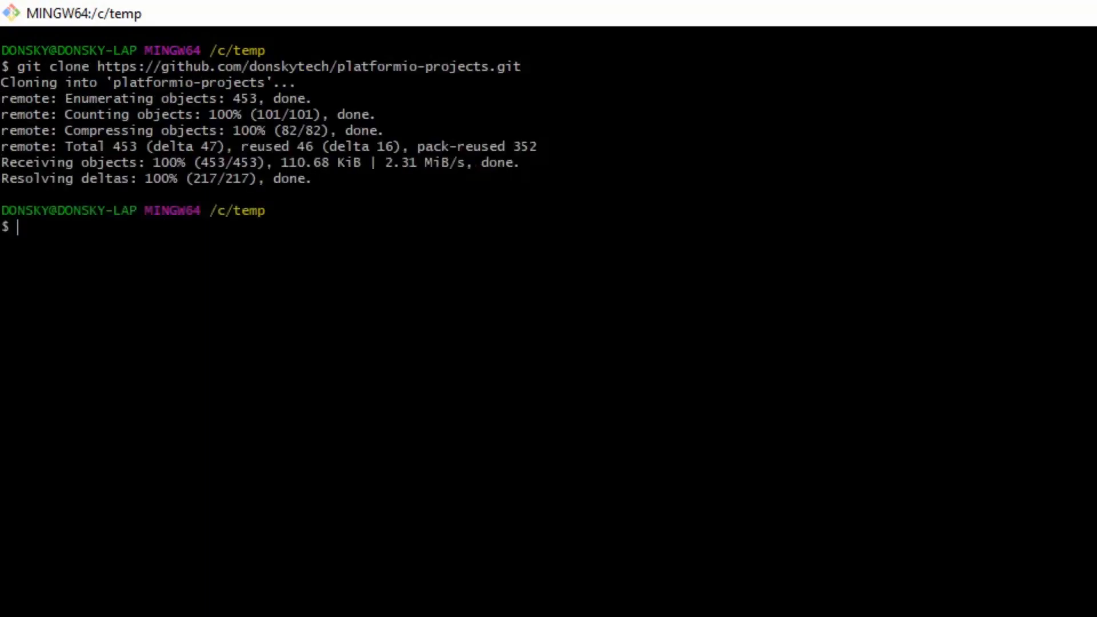
pyautogui.doubleClick(183, 98)
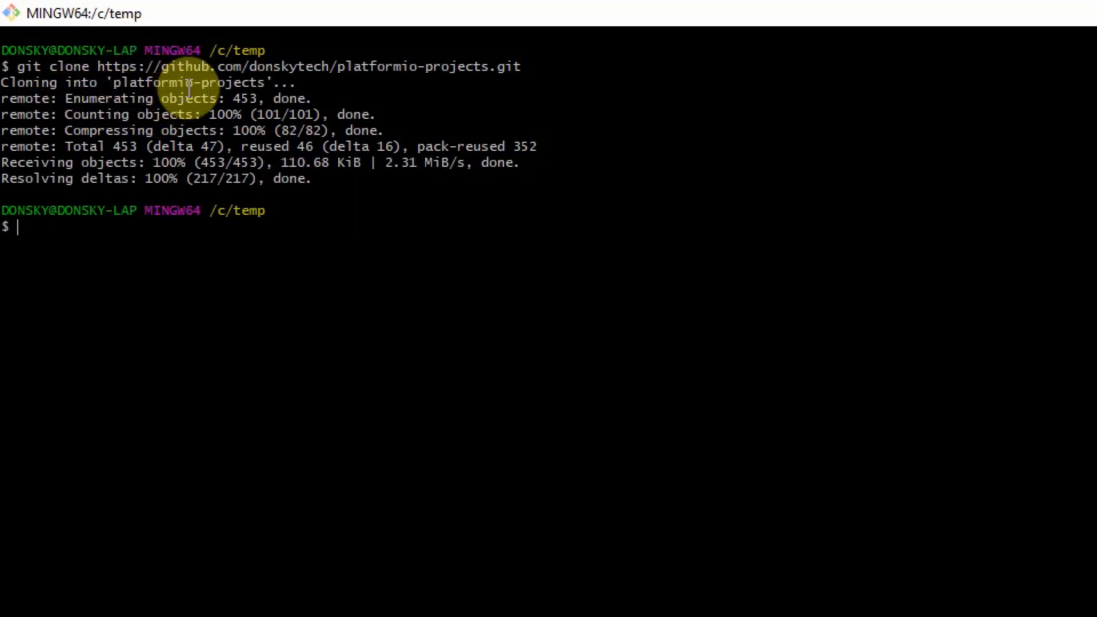
# Enter platformio-projects and list its contents: esp32-projects, esp8266-projects, LICENSE, README.md.
pyautogui.write('cd')
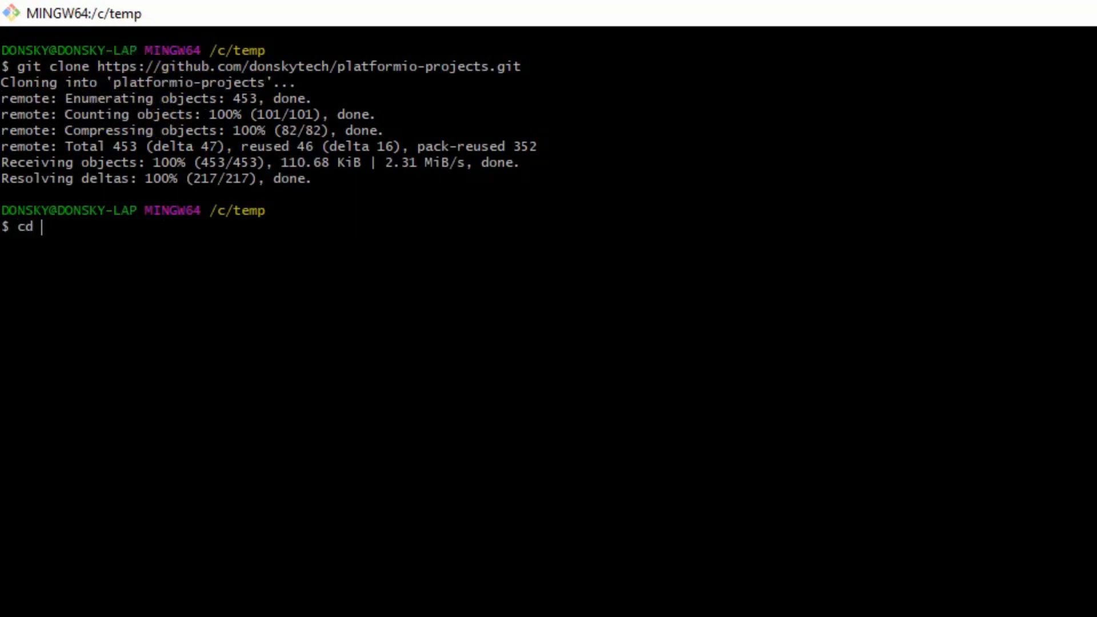
pyautogui.write('platformio-projects')
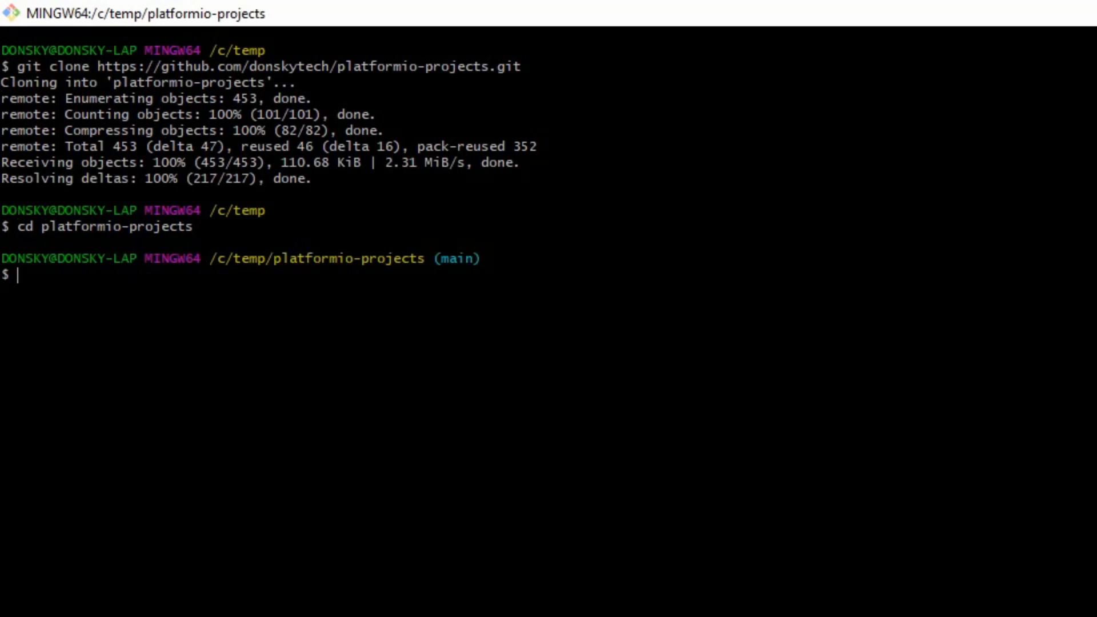
pyautogui.write('ls -l')
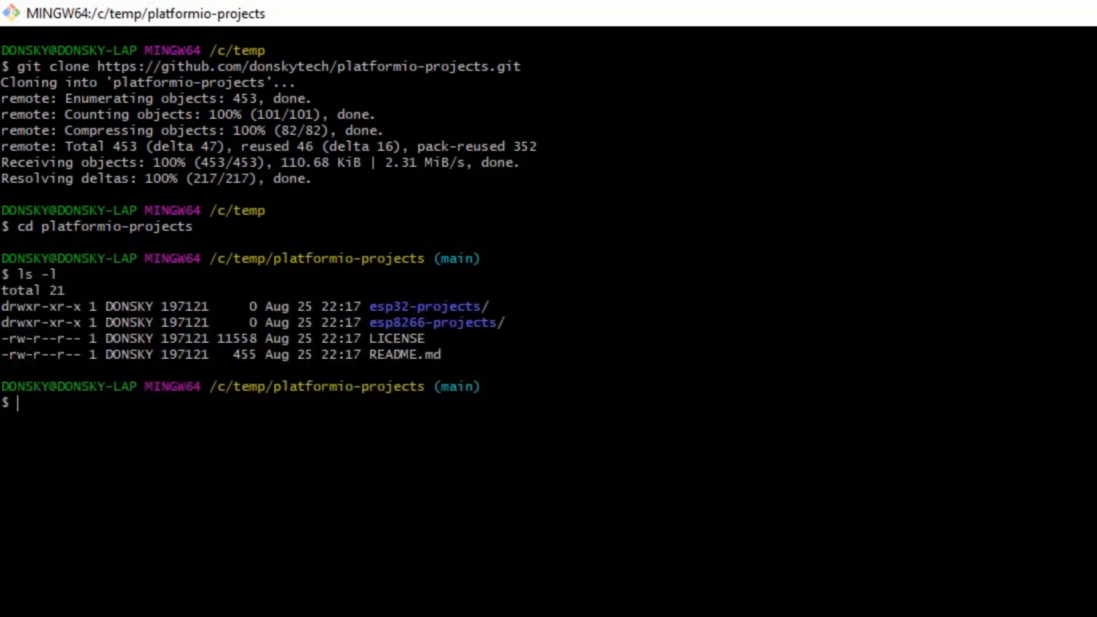
pyautogui.doubleClick(431, 322)
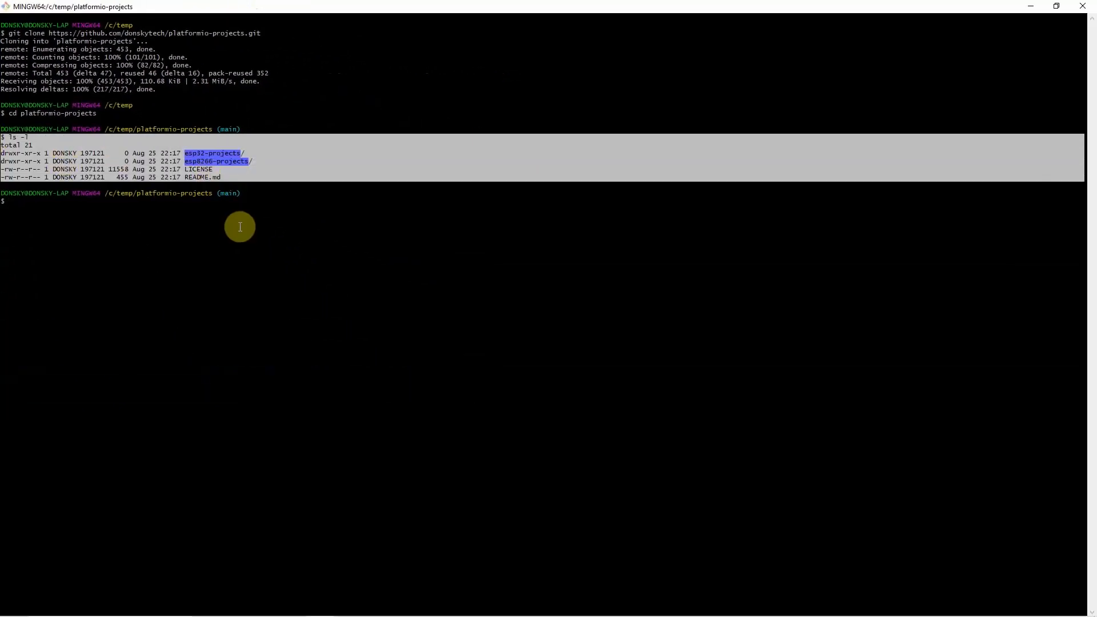
pyautogui.moveTo(241, 224)
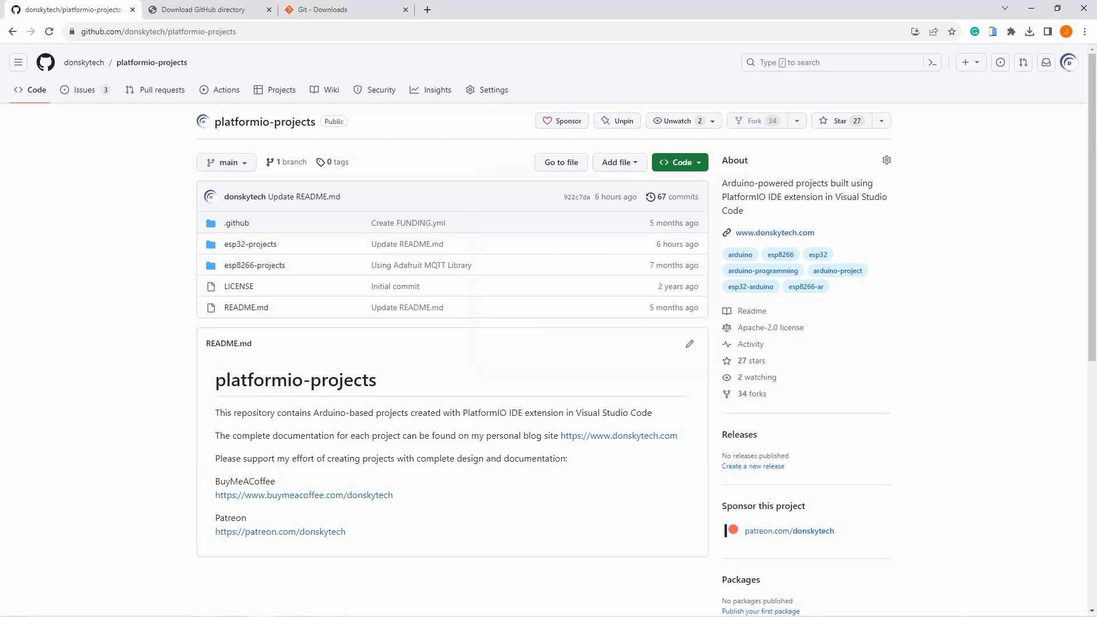
pyautogui.moveTo(218, 66)
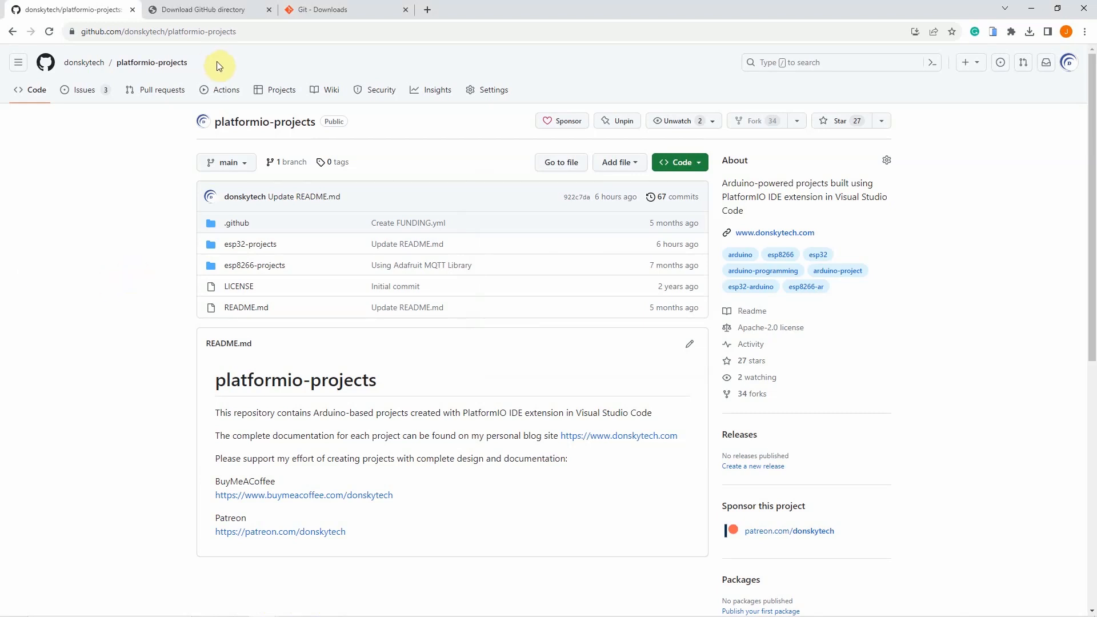
pyautogui.moveTo(254, 31)
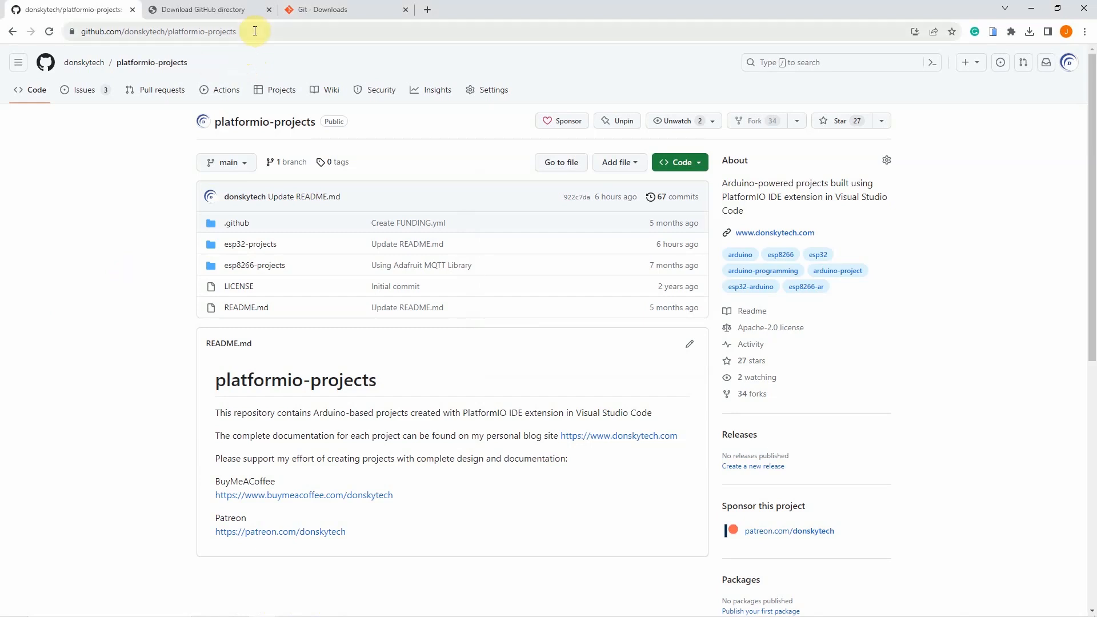
pyautogui.moveTo(247, 246)
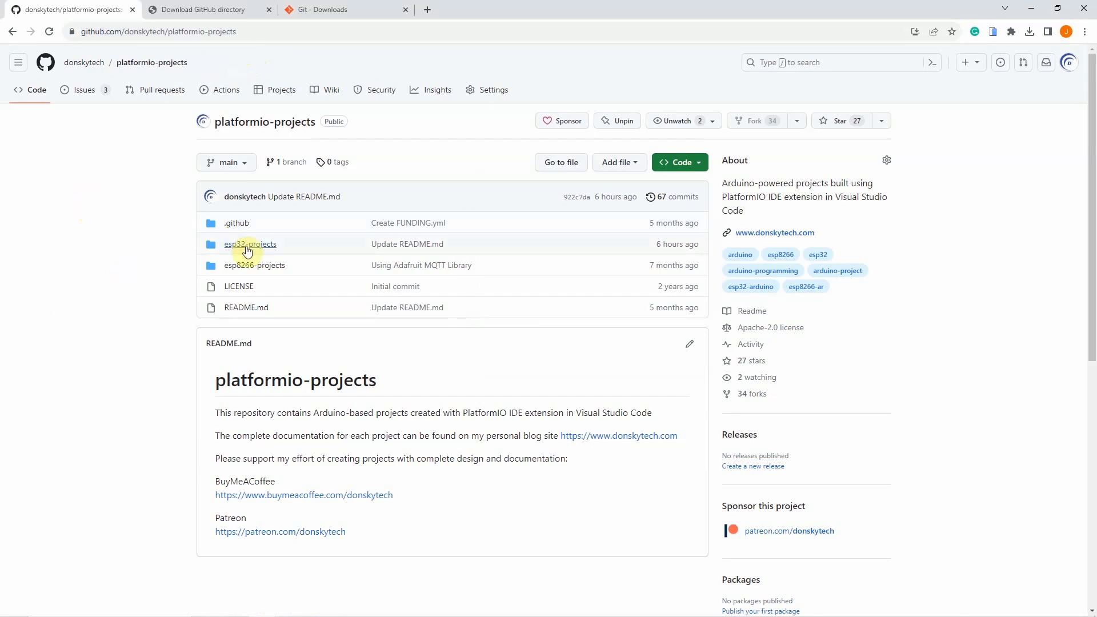
# Enter the esp32-projects folder and focus the Go to file search box.
pyautogui.click(250, 243)
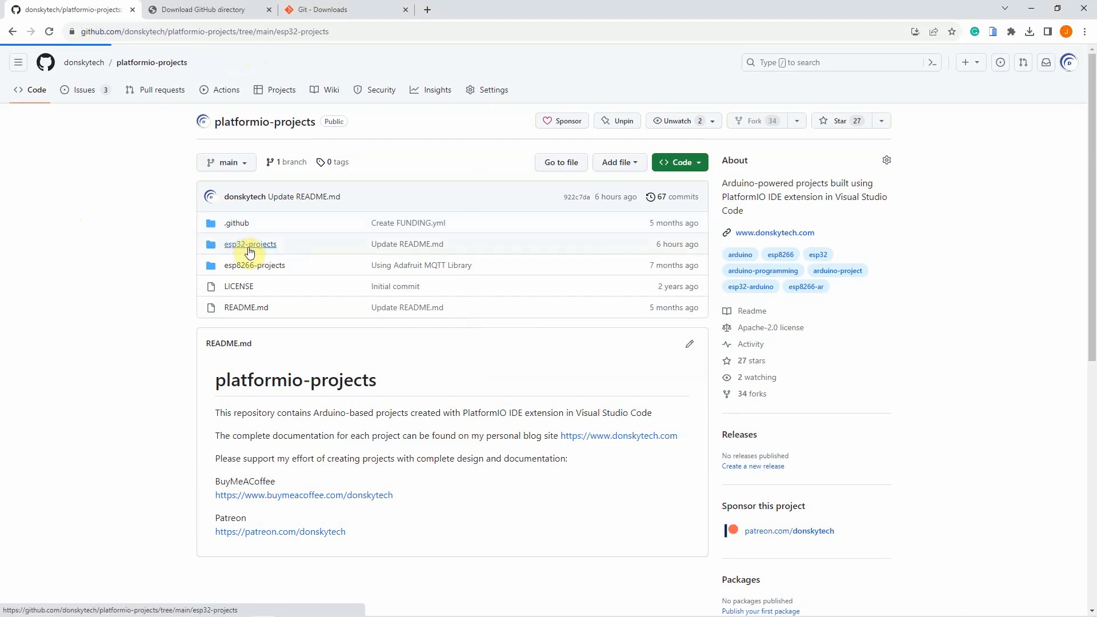
pyautogui.click(249, 243)
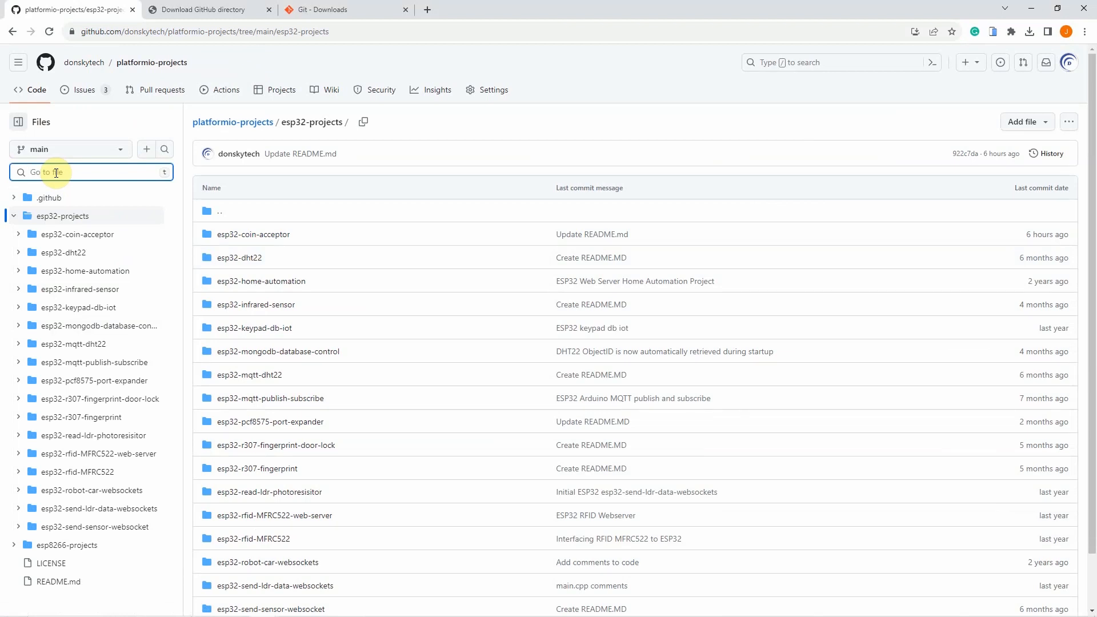
# Search for 'oled' and open esp32-coin-acceptor/src/OLED_Displayer.cpp.
pyautogui.write('oled')
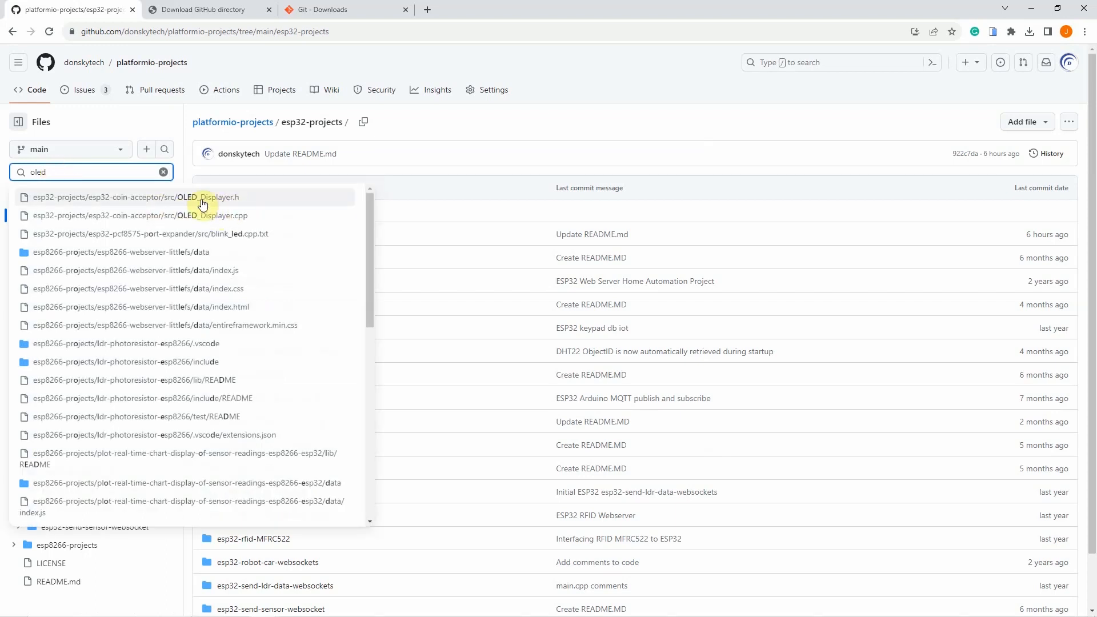
pyautogui.moveTo(194, 382)
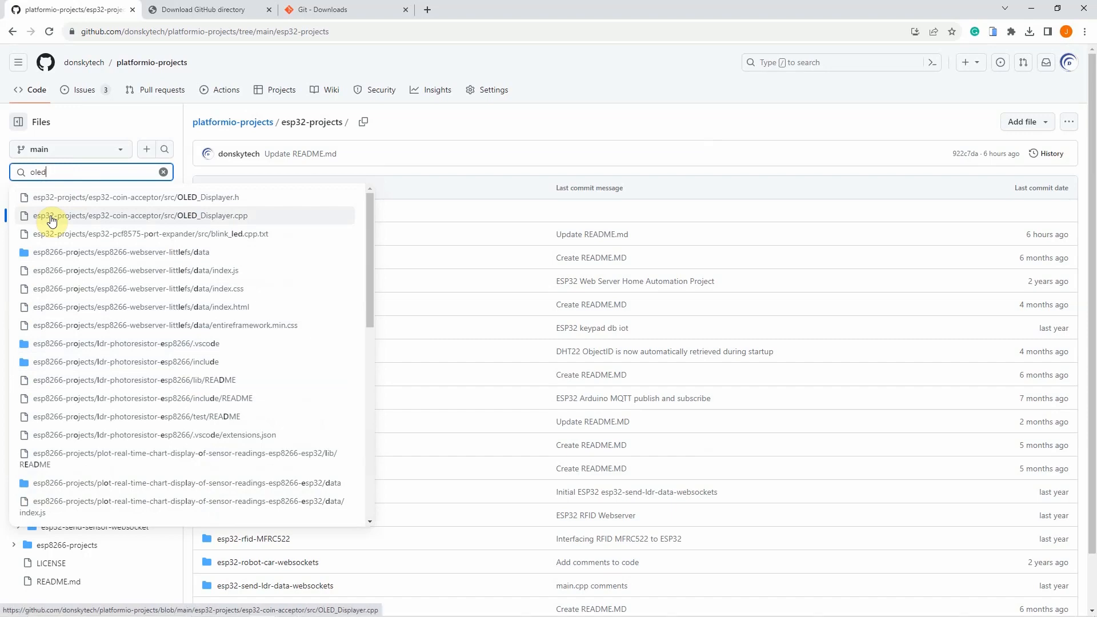
pyautogui.click(144, 215)
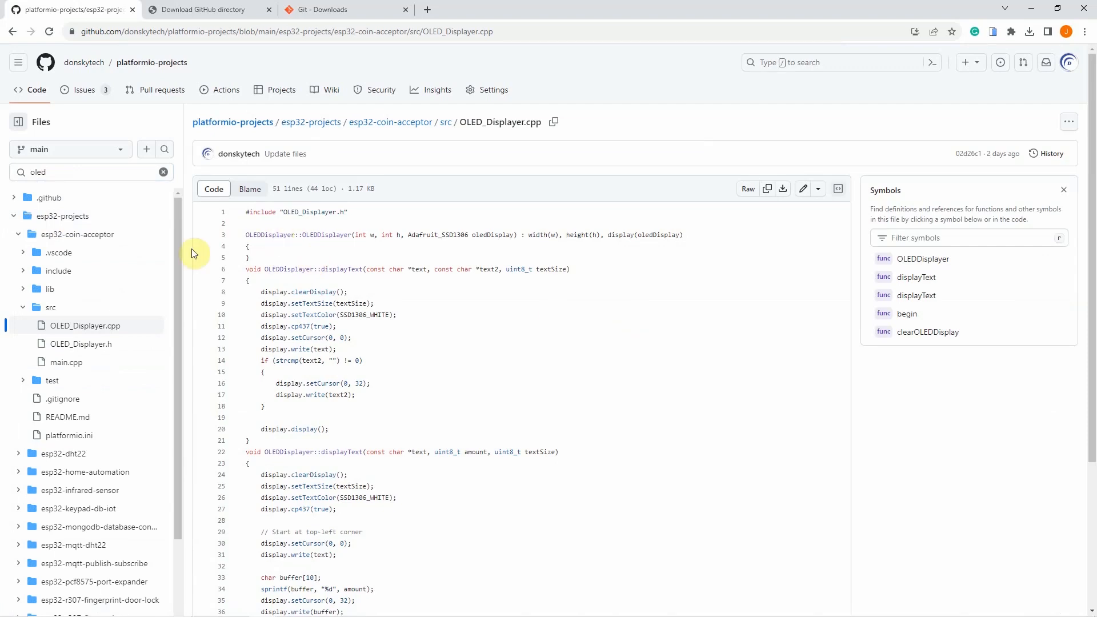
# View OLED_Displayer.cpp via the Raw button, spawning a raw.githubusercontent.com tab.
pyautogui.scroll(-3)
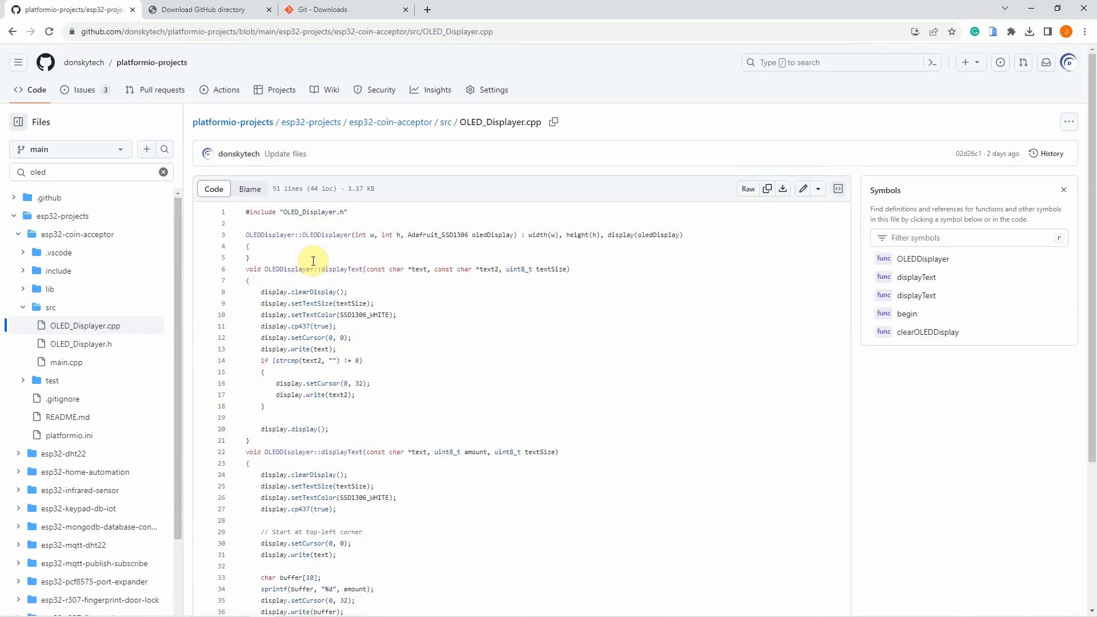
pyautogui.moveTo(244, 219)
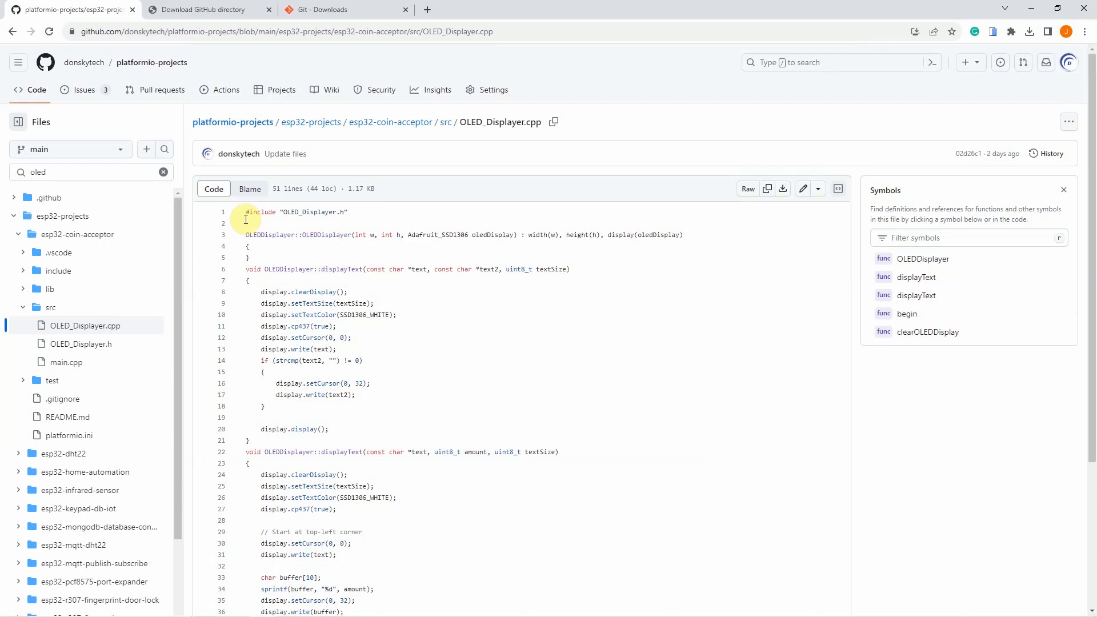
pyautogui.moveTo(748, 188)
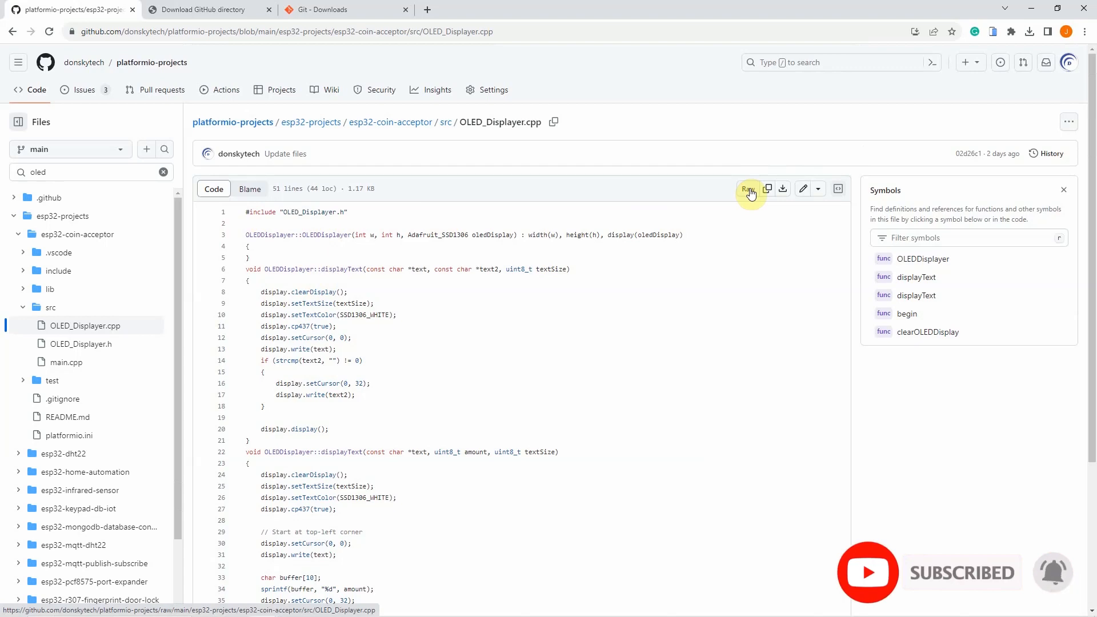
pyautogui.click(747, 189)
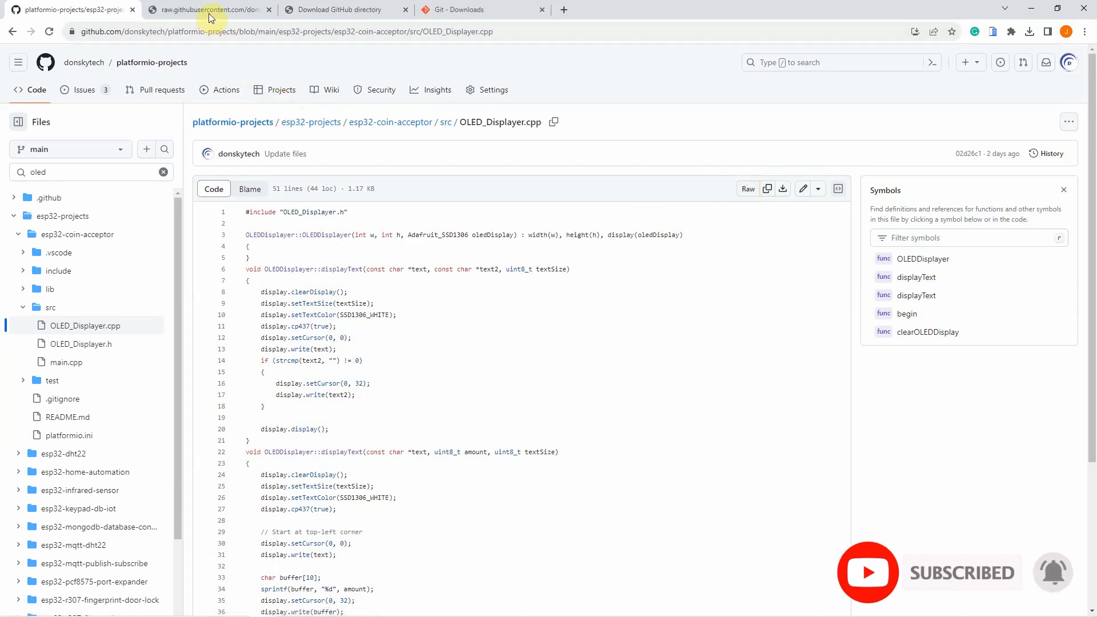
# Bring the raw plain-text tab forward and start saving it with Ctrl+S.
pyautogui.click(223, 9)
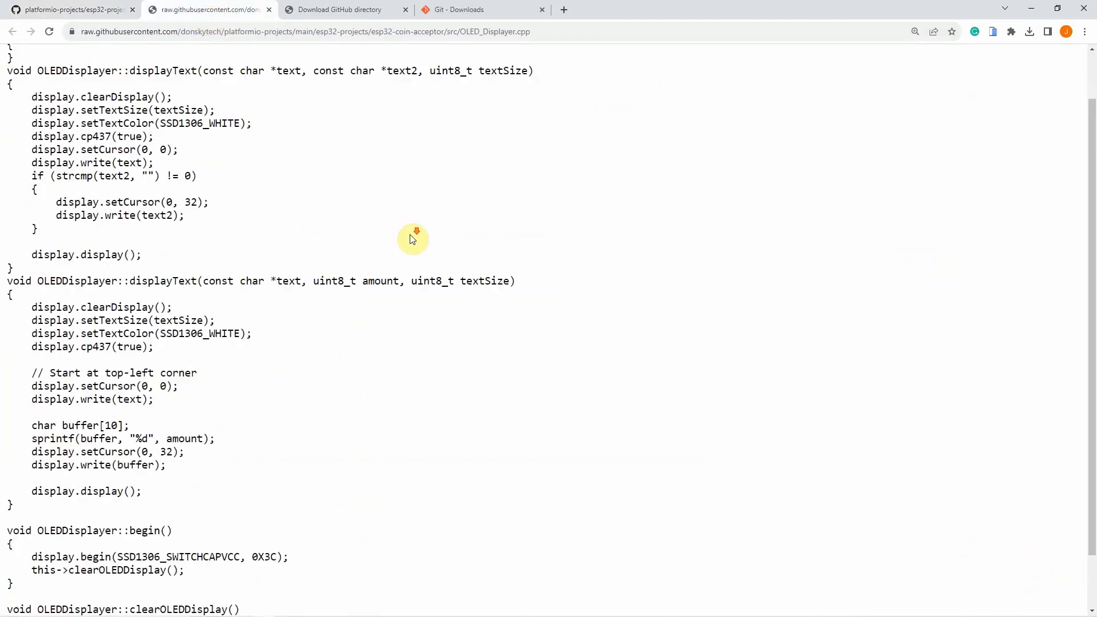
pyautogui.scroll(3)
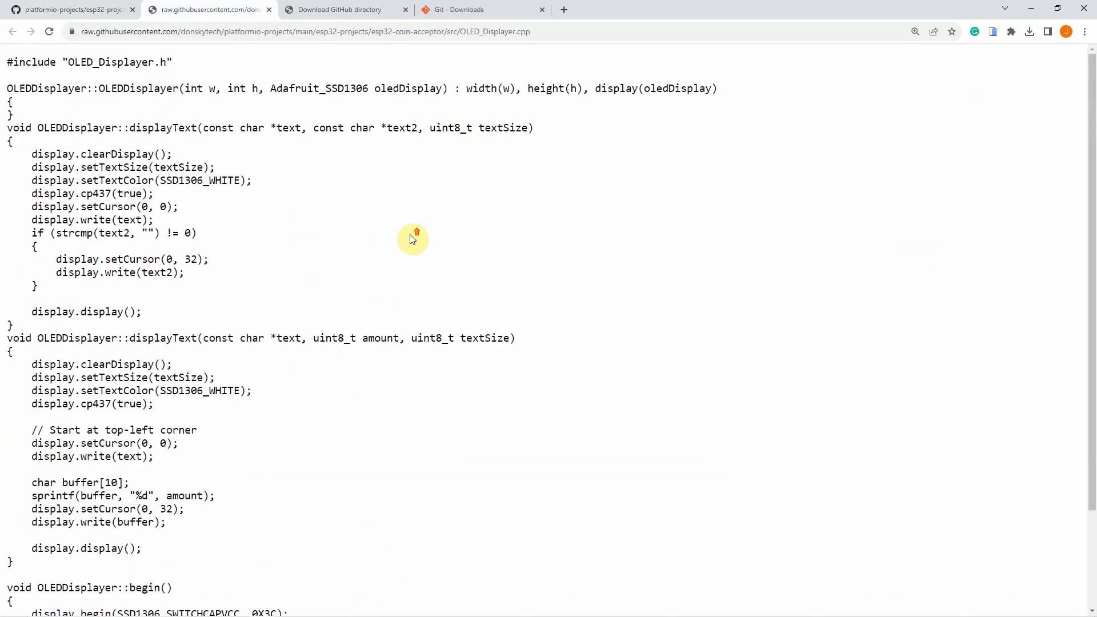
pyautogui.press('ctrl+s')
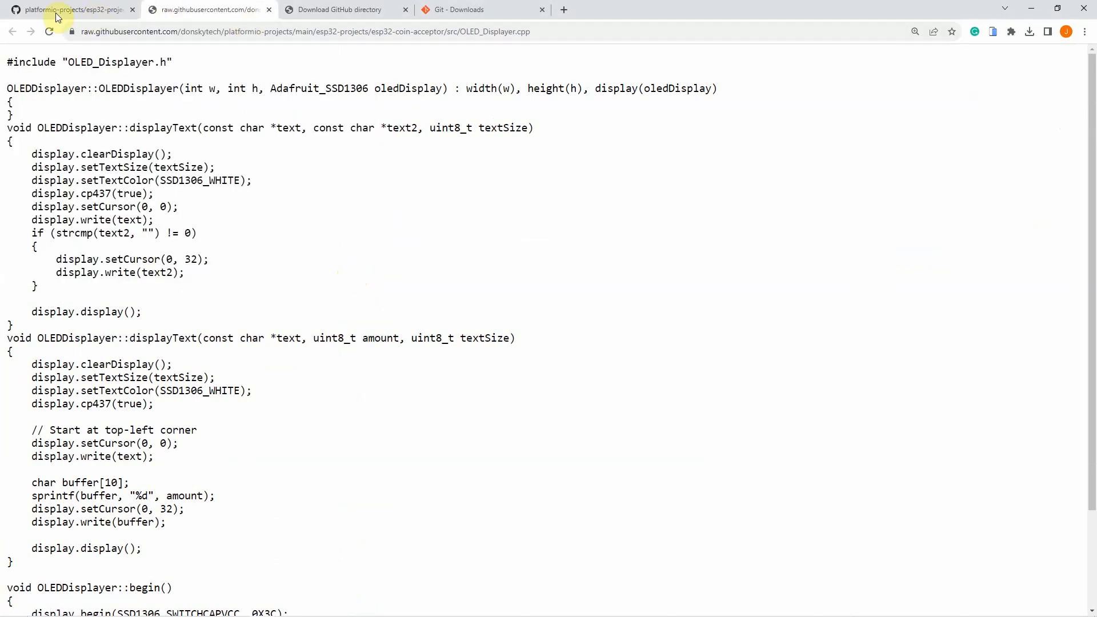
# Download OLED_Displayer.cpp (1,203 B) from its GitHub file page via Download raw file.
pyautogui.click(69, 10)
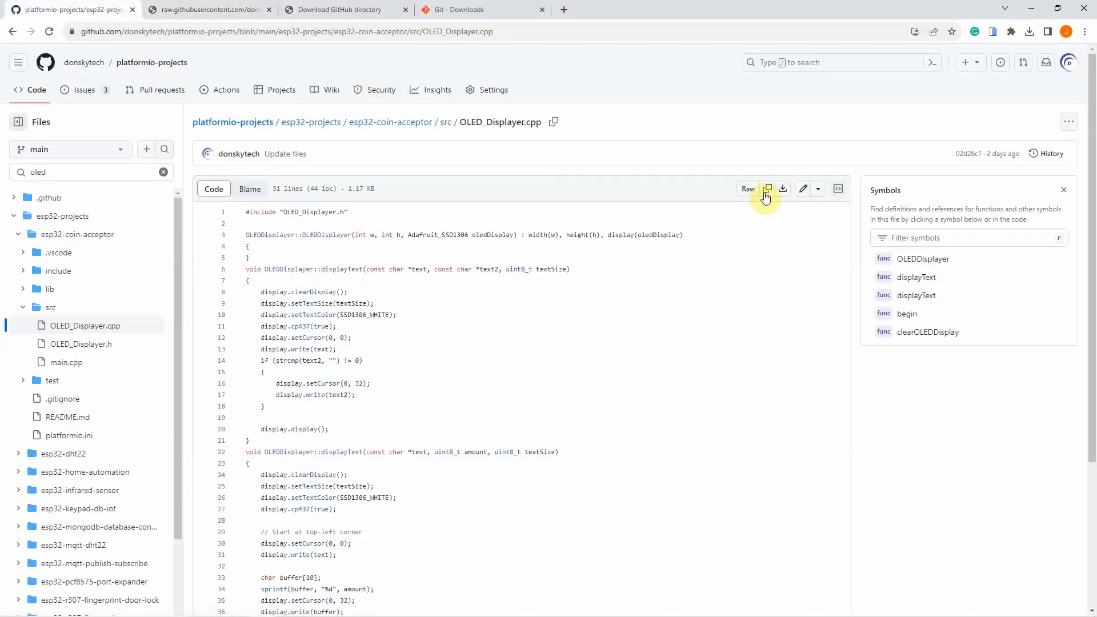
pyautogui.moveTo(767, 189)
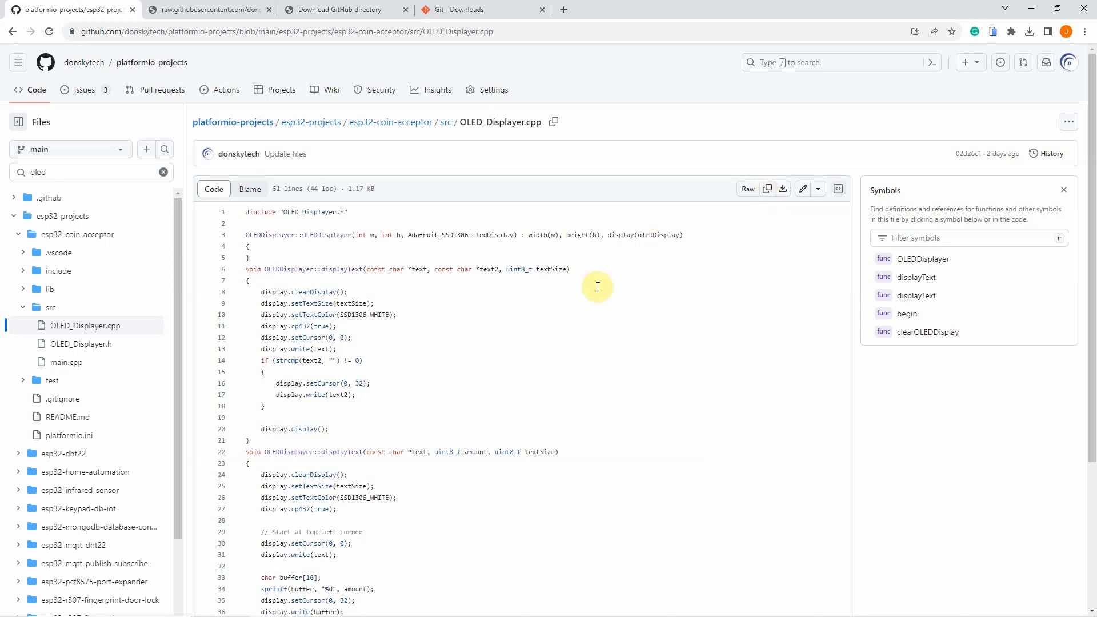
pyautogui.moveTo(616, 284)
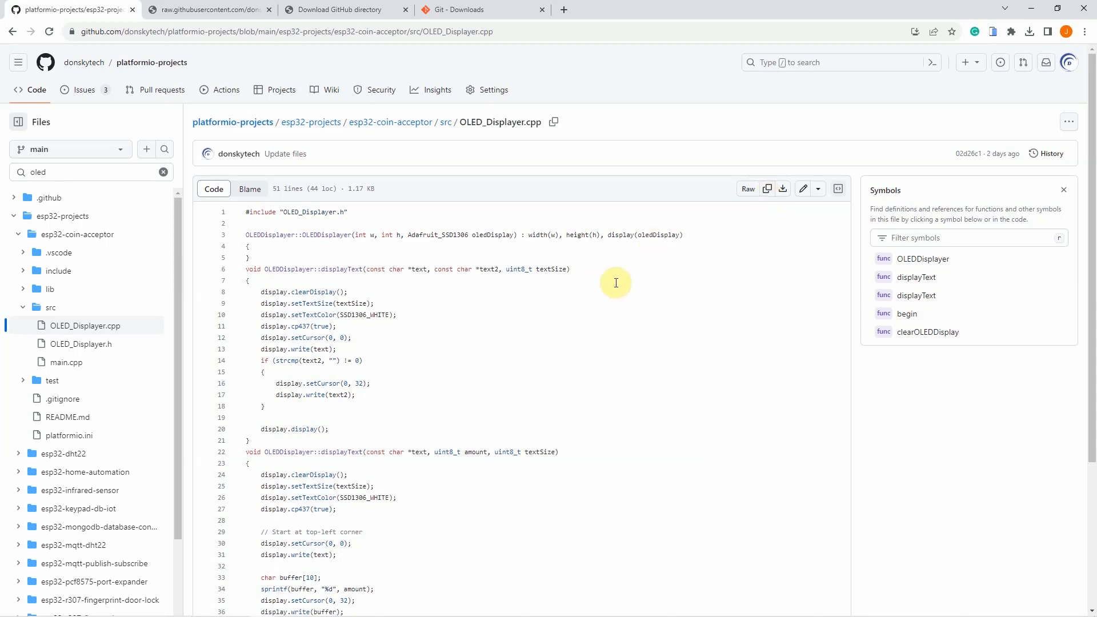
pyautogui.moveTo(783, 188)
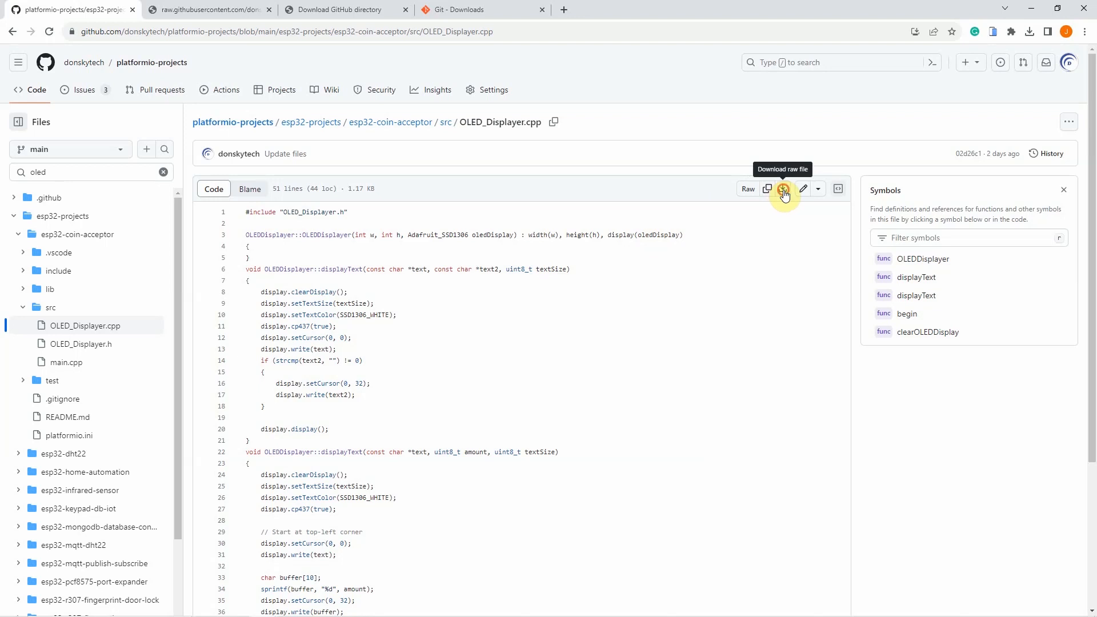
pyautogui.click(783, 189)
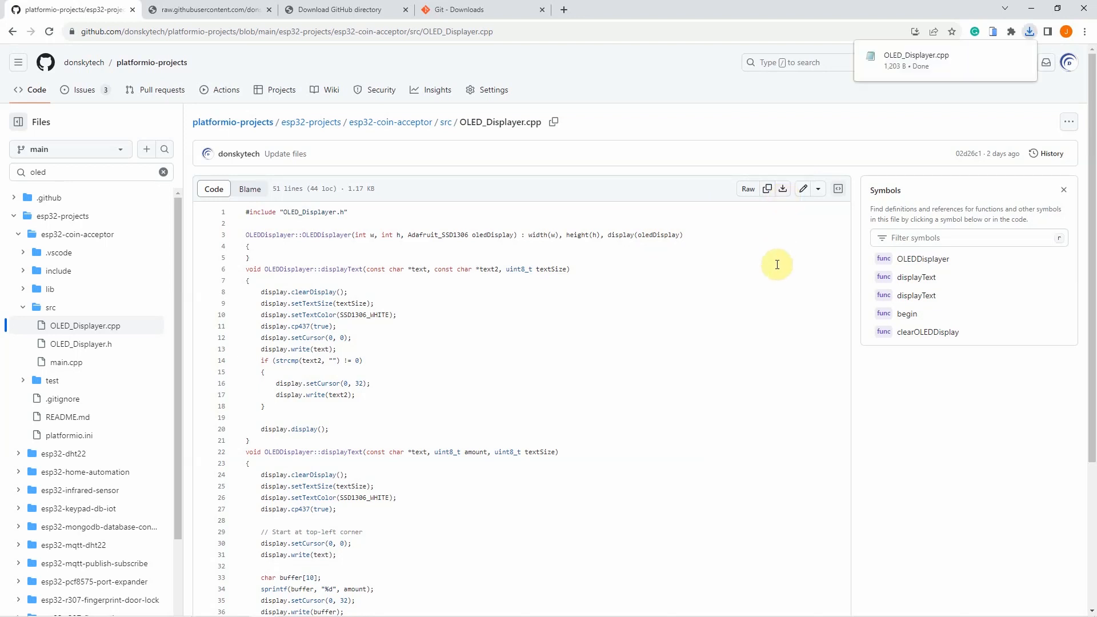
pyautogui.moveTo(911, 71)
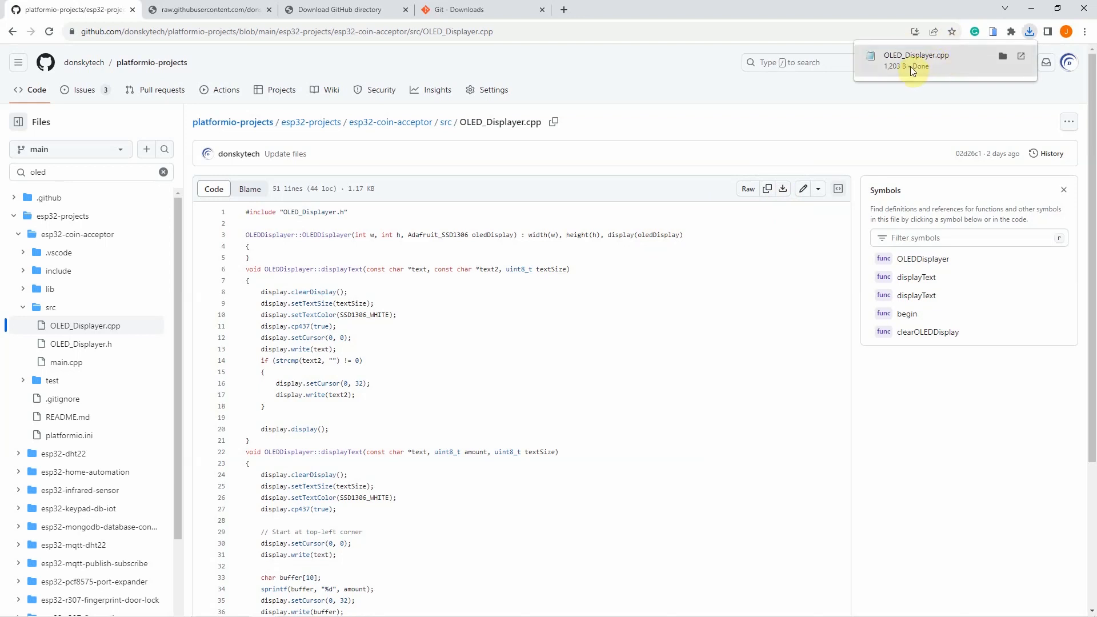
pyautogui.moveTo(936, 66)
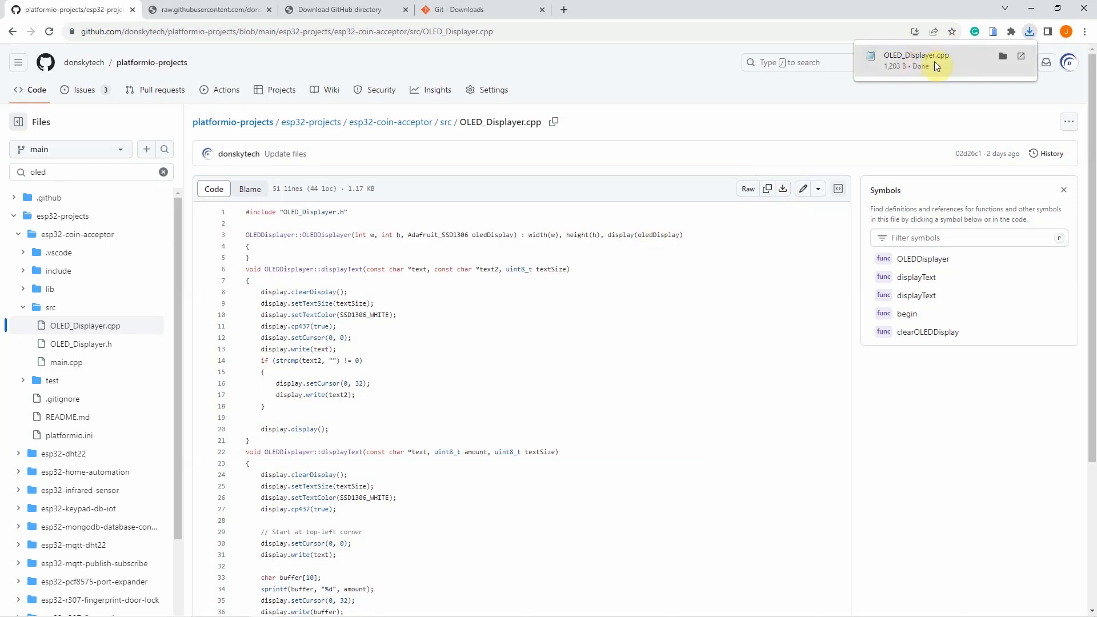